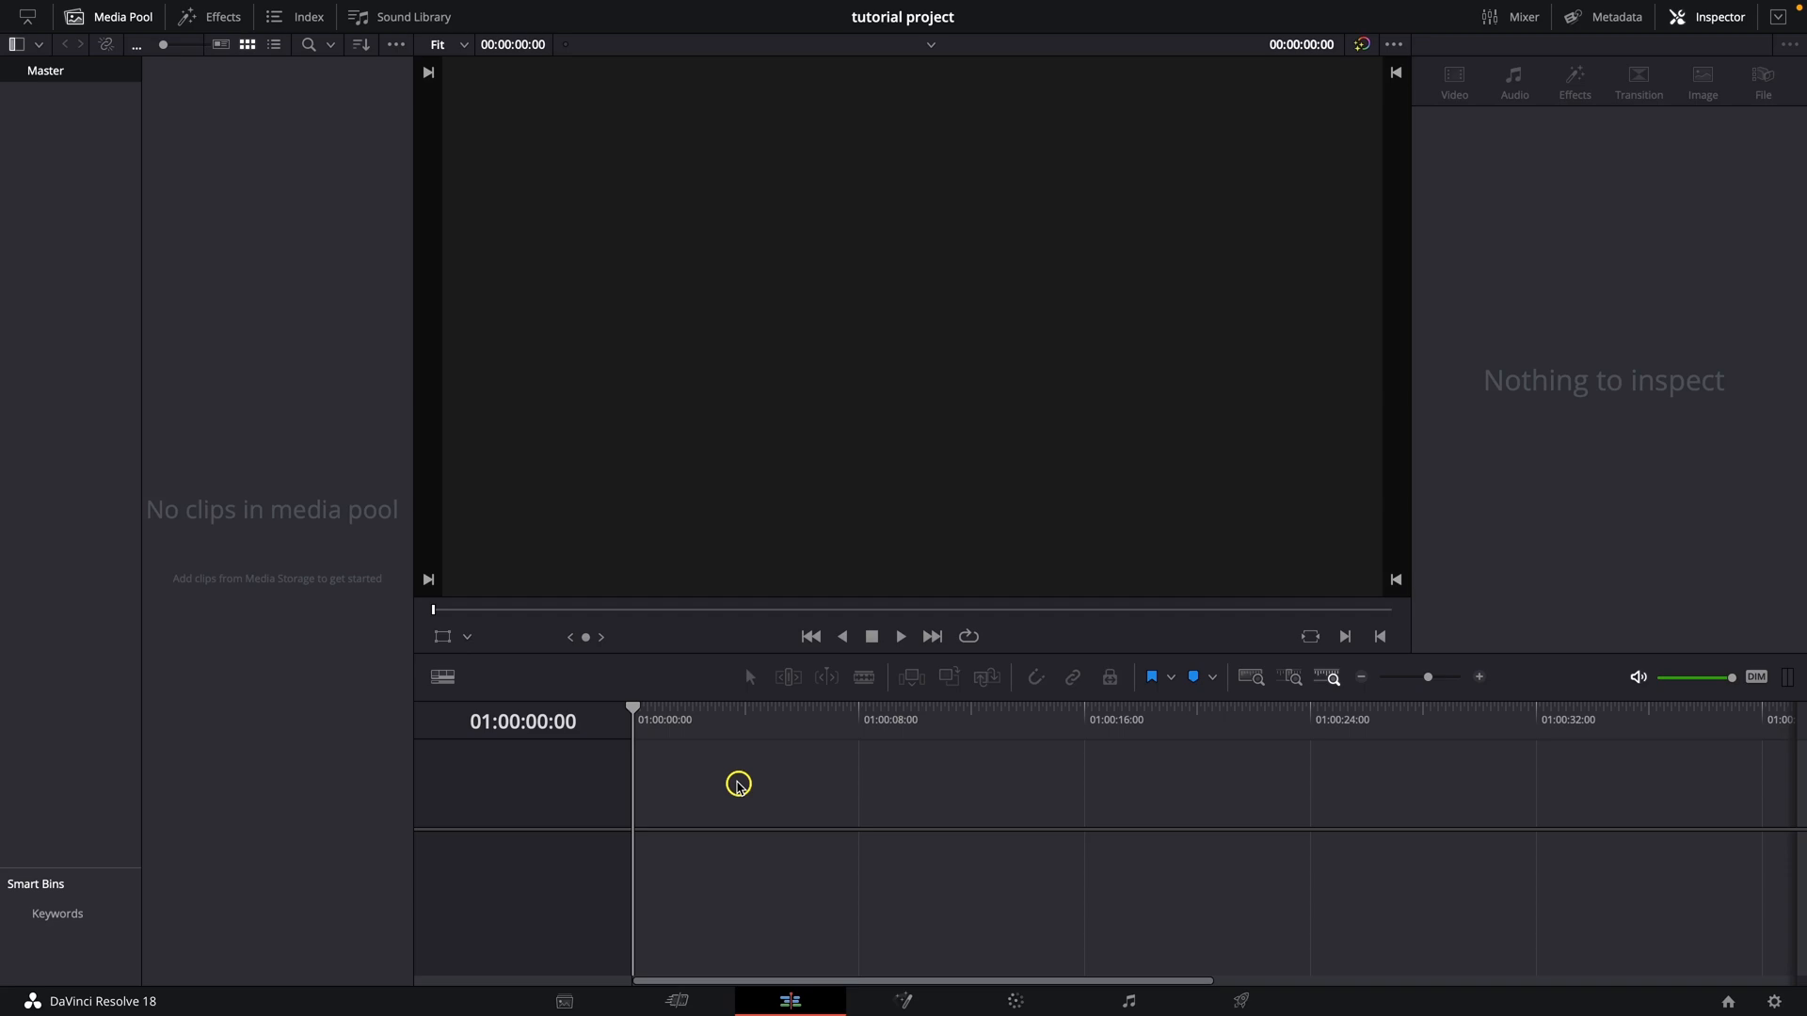
{"action": "mouse_move", "coordinate": [727, 757]}
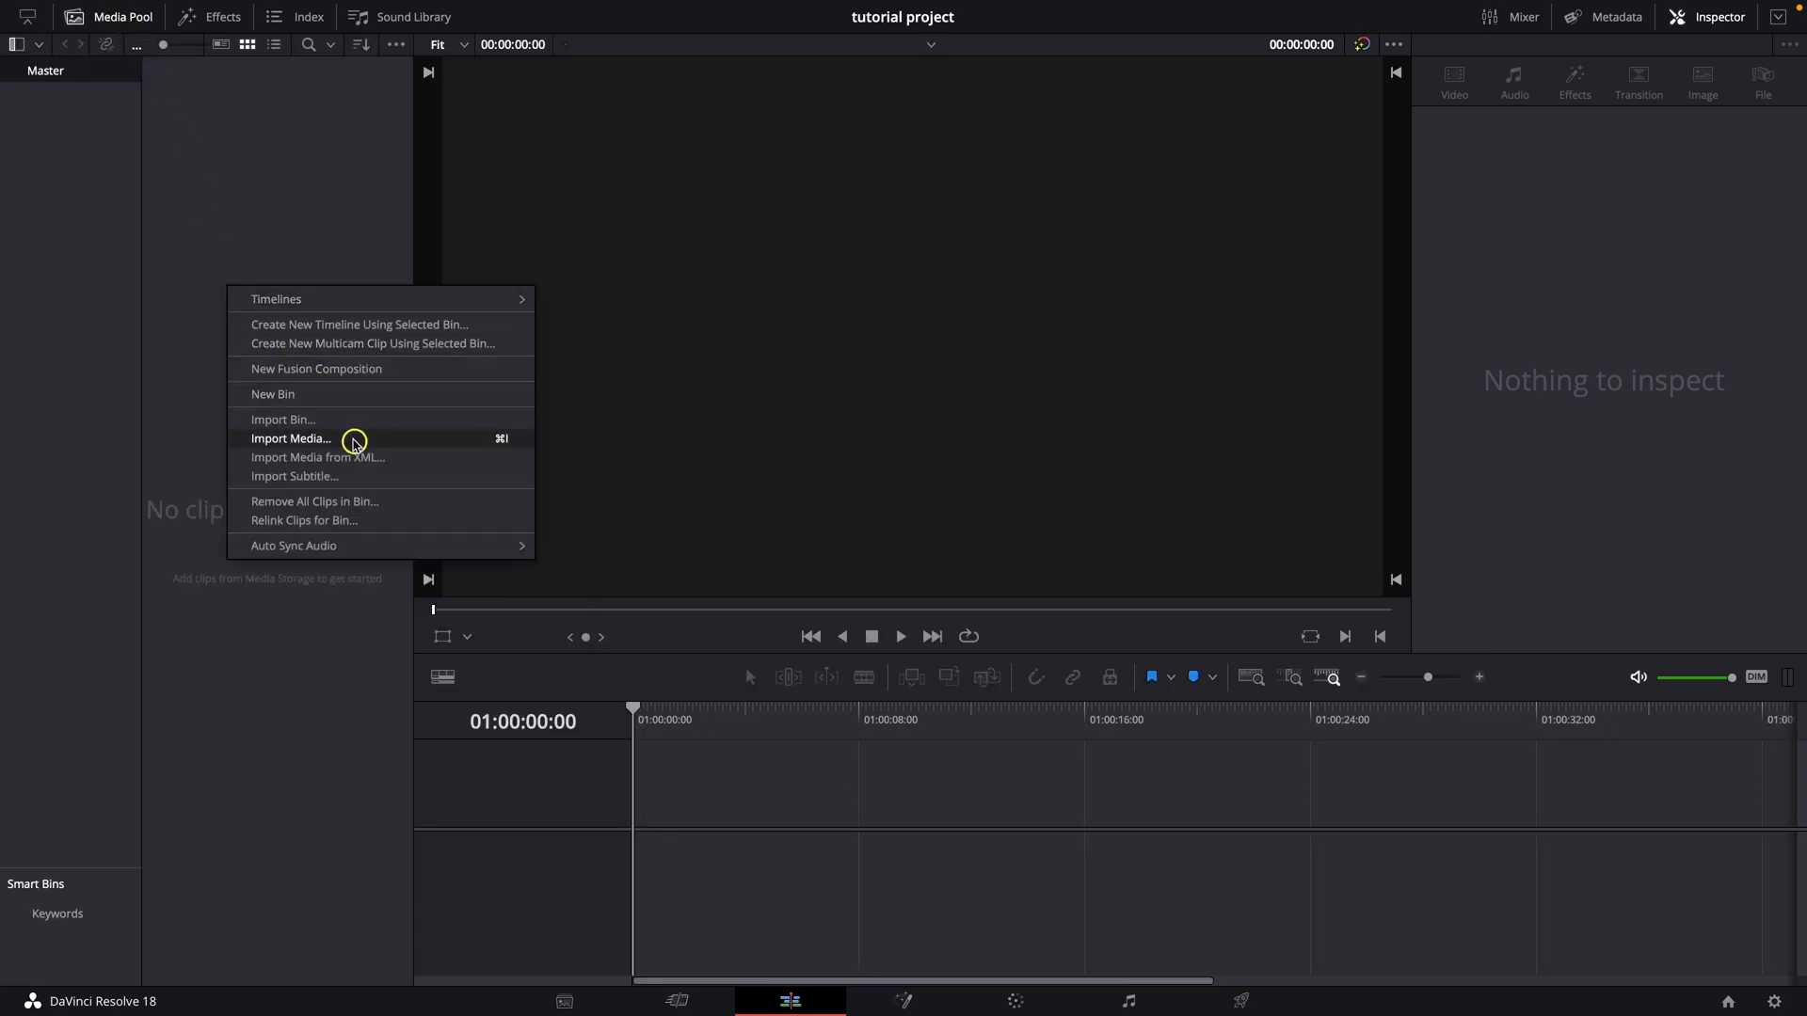
Import woman laptop.mp4 into the media pool and place it on a new Timeline 1.
{"action": "left_click", "coordinate": [291, 438]}
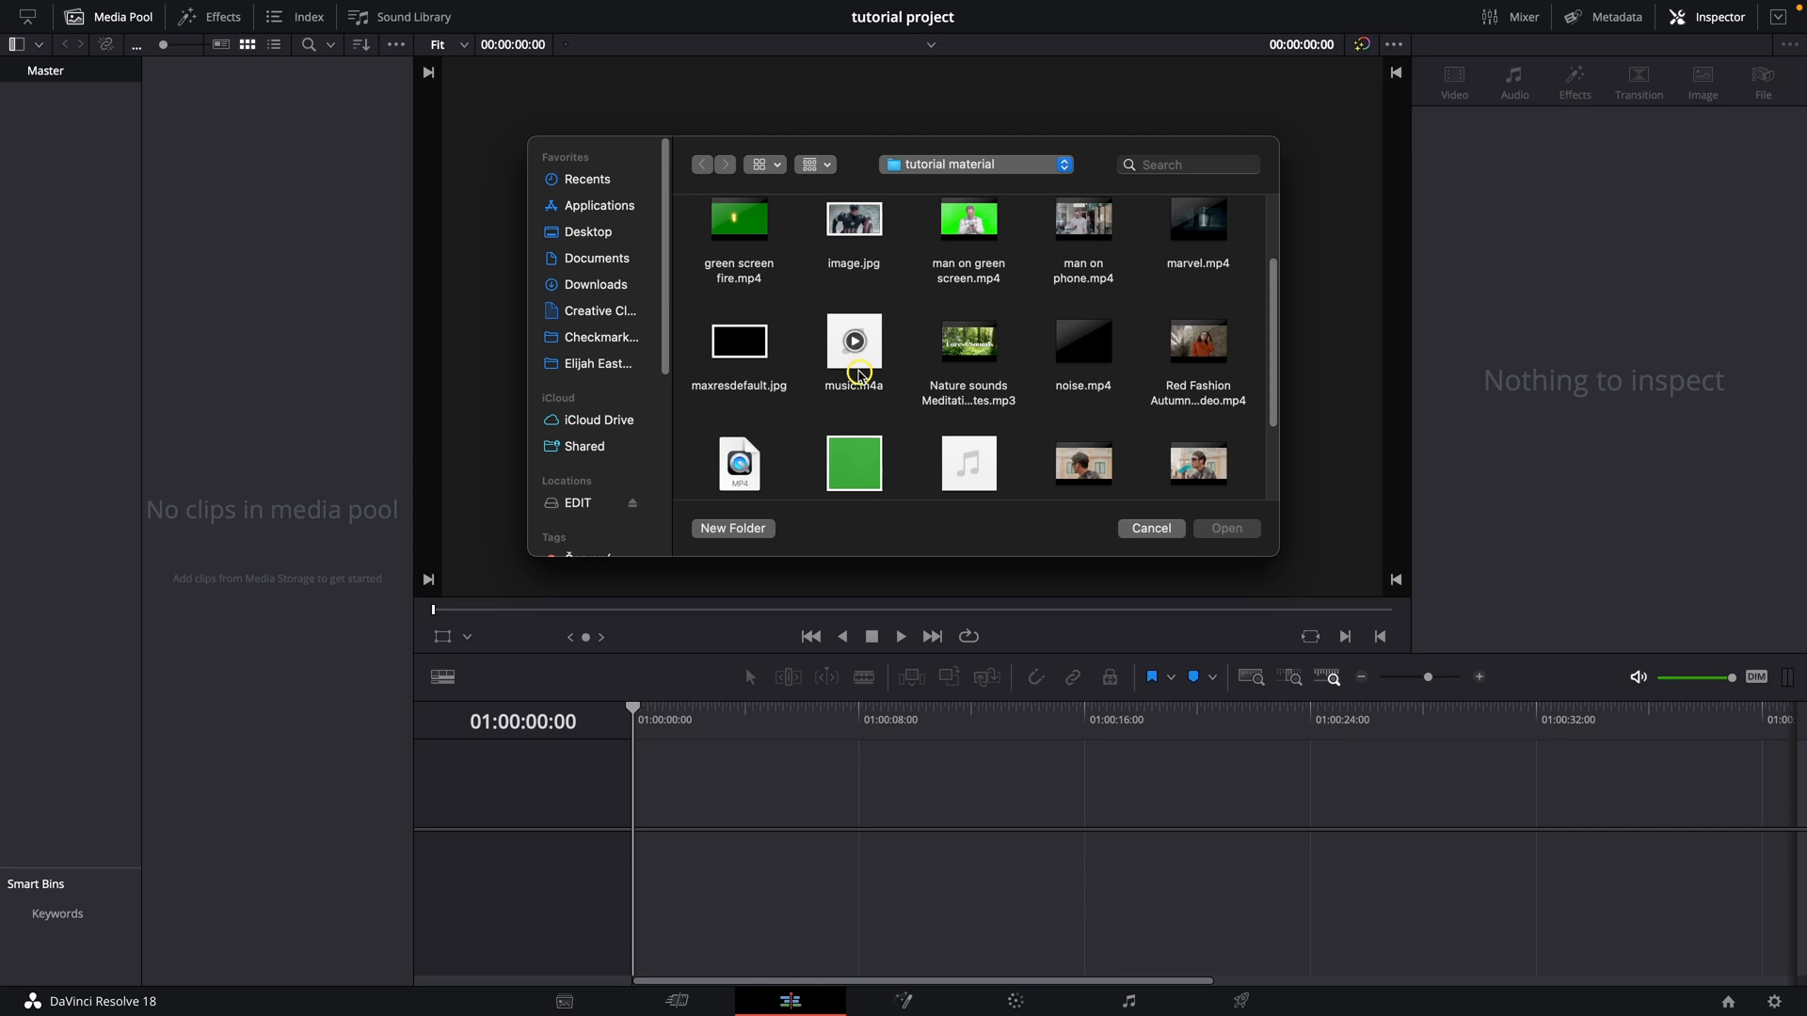
{"action": "scroll", "scroll_direction": "down", "scroll_amount": 3}
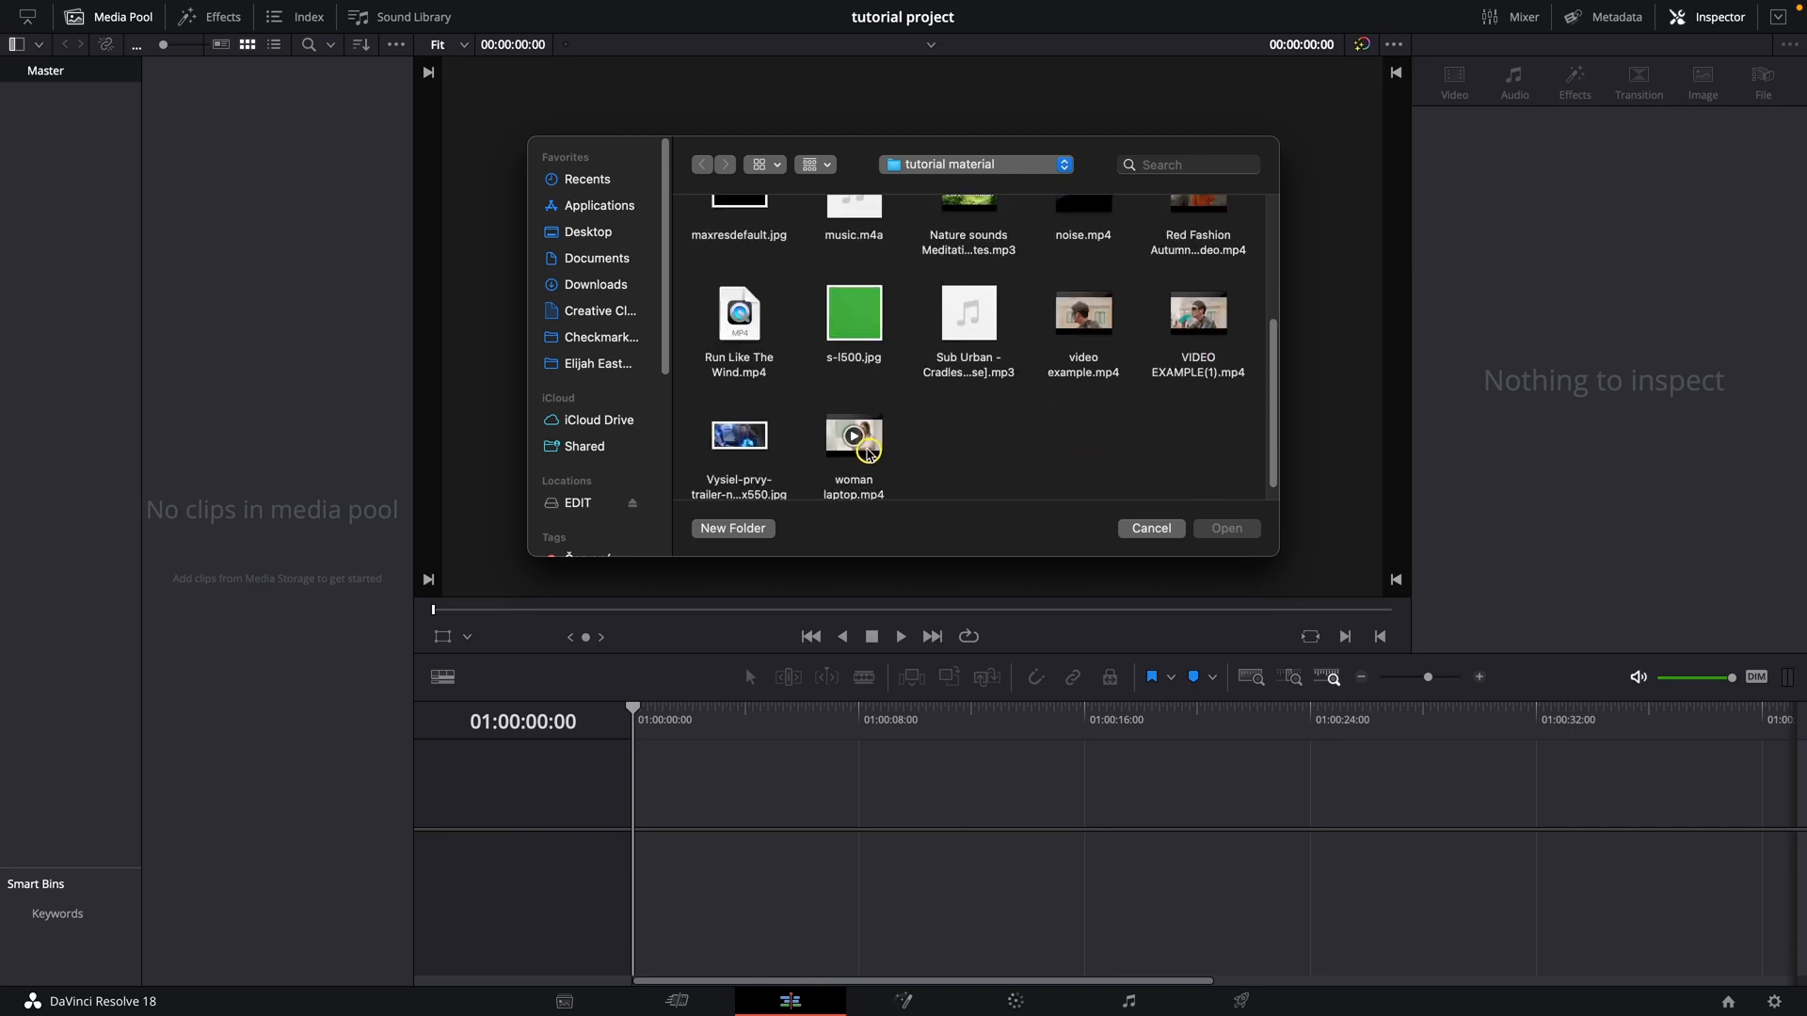
{"action": "left_click", "coordinate": [1223, 527]}
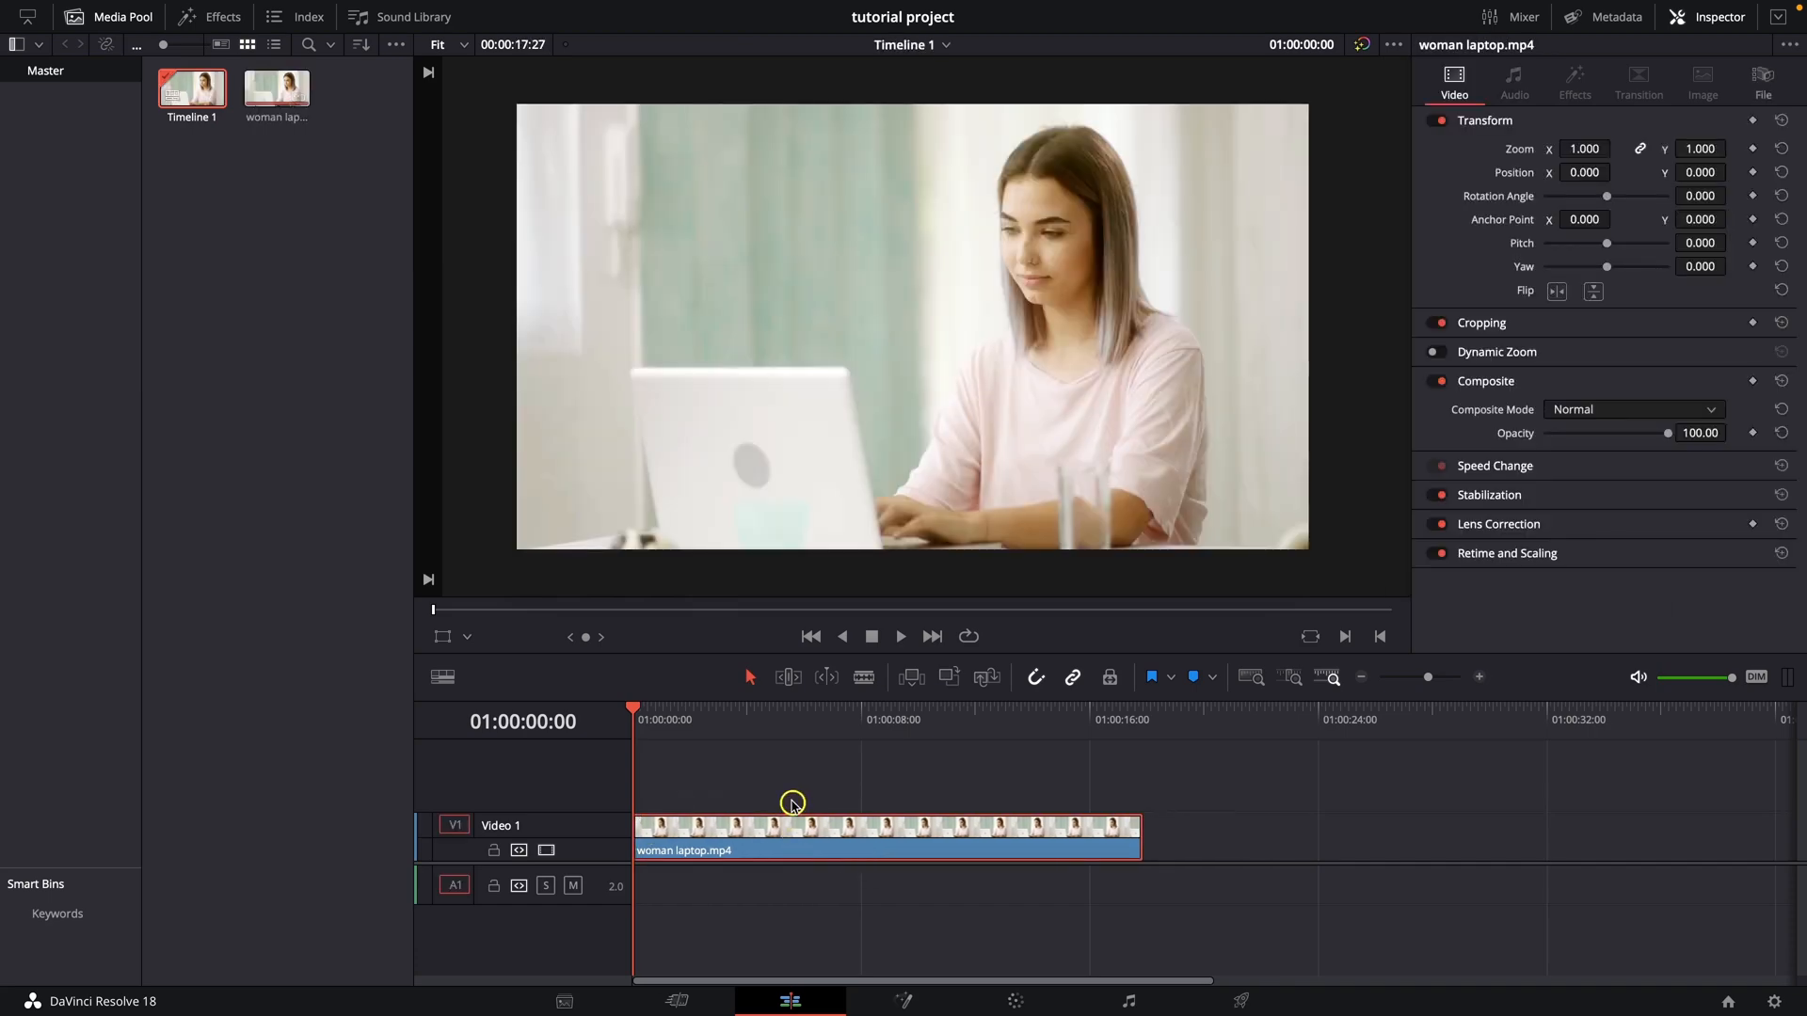
Set the viewer's on-screen controls to Crop for the woman laptop clip.
{"action": "left_click", "coordinate": [441, 636]}
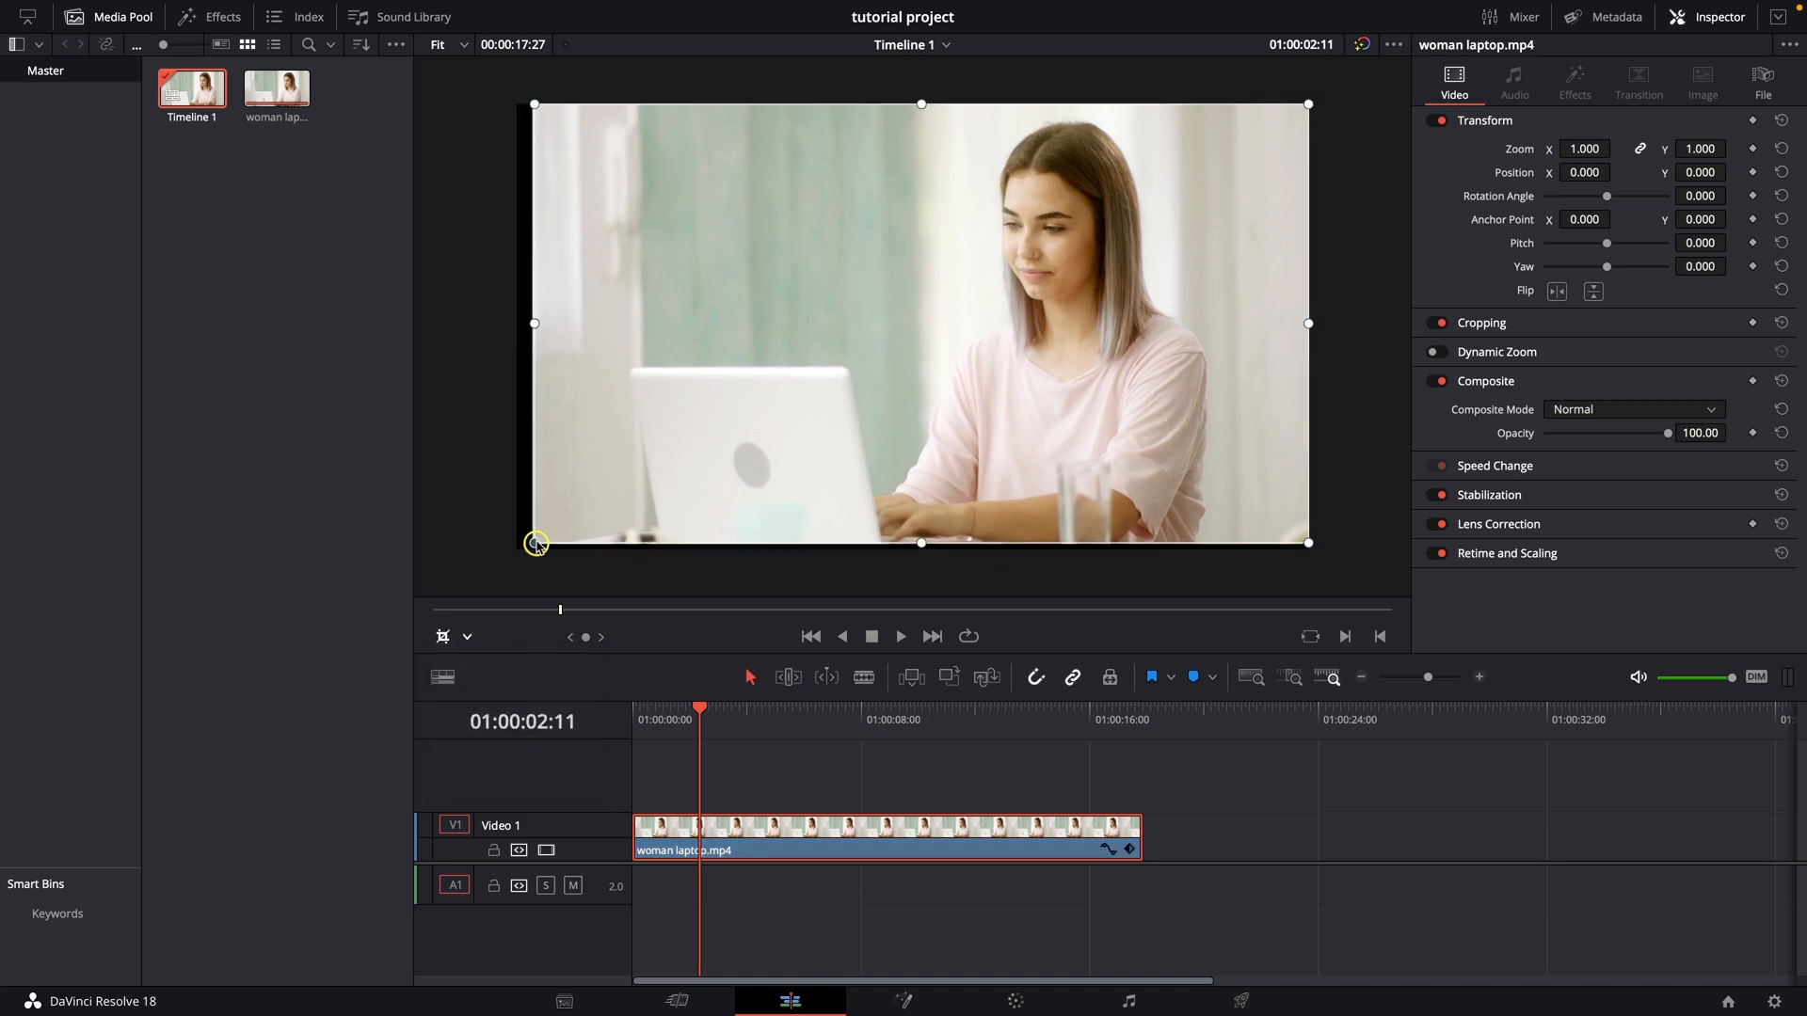
Crop in from the lower-left corner tightly around the woman's face, then undo it.
{"action": "left_click_drag", "start_coordinate": [534, 542], "coordinate": [610, 444]}
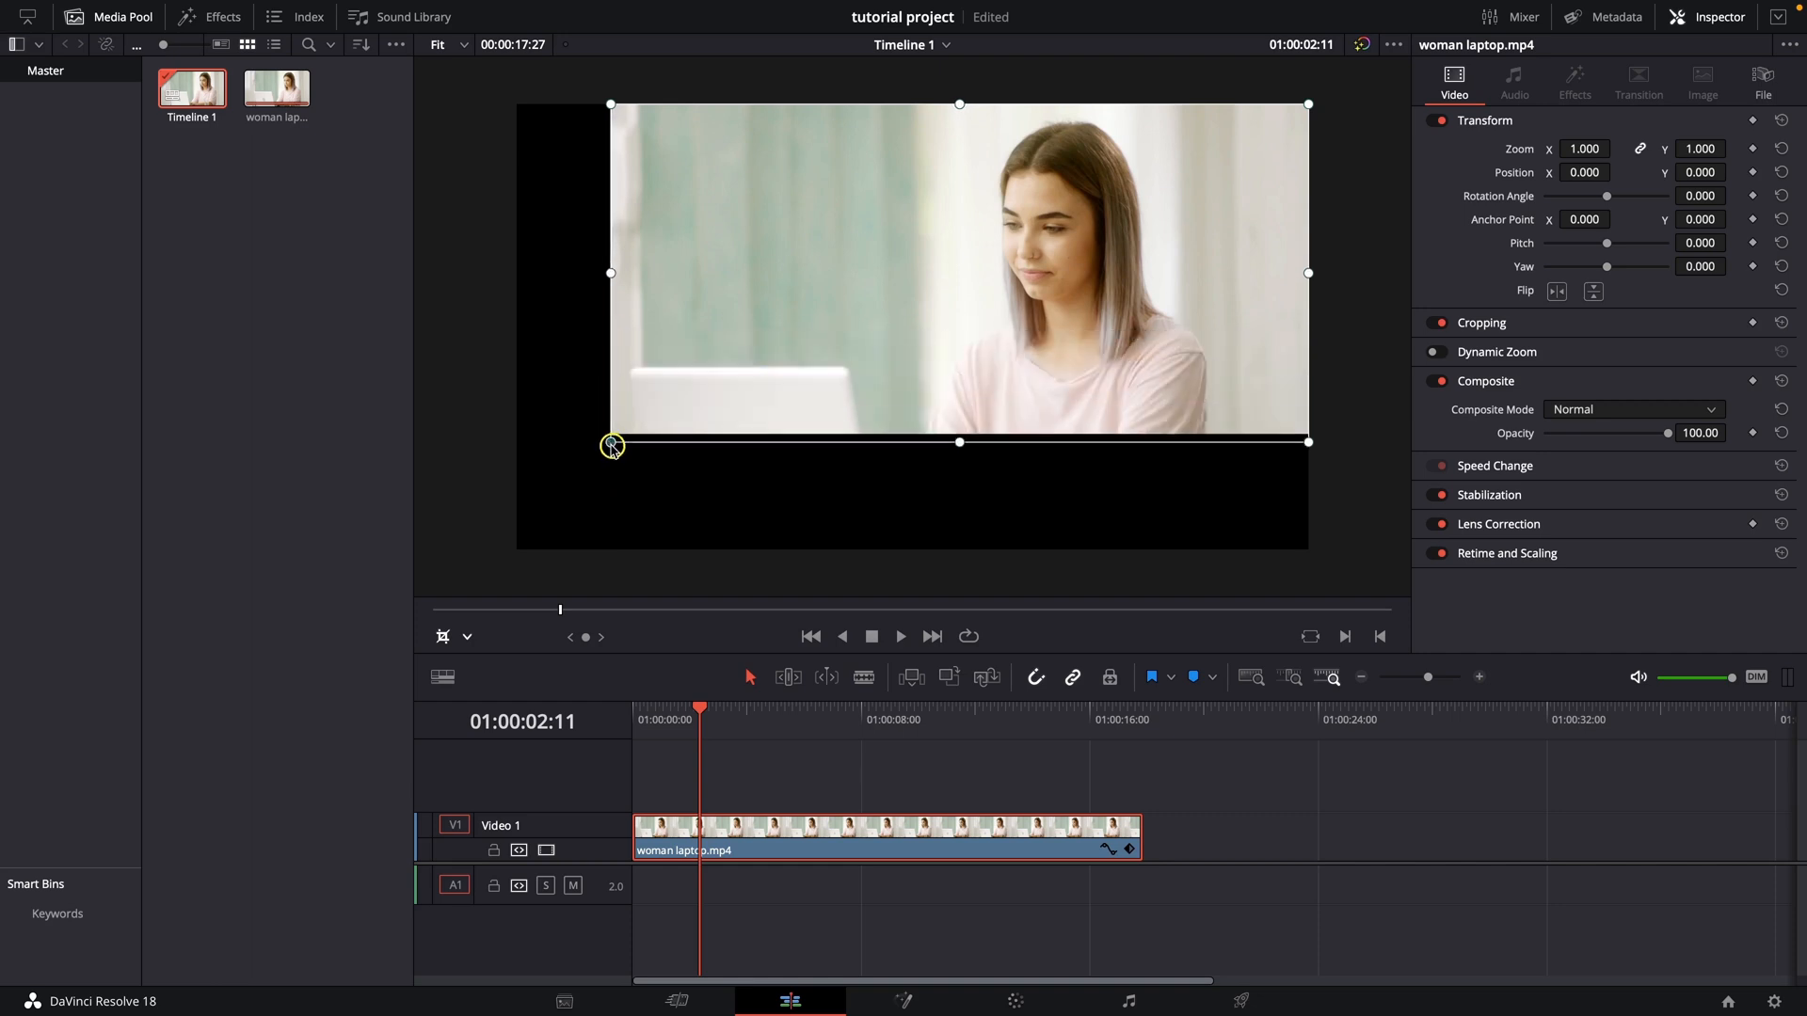
{"action": "left_click_drag", "start_coordinate": [612, 445], "coordinate": [779, 281]}
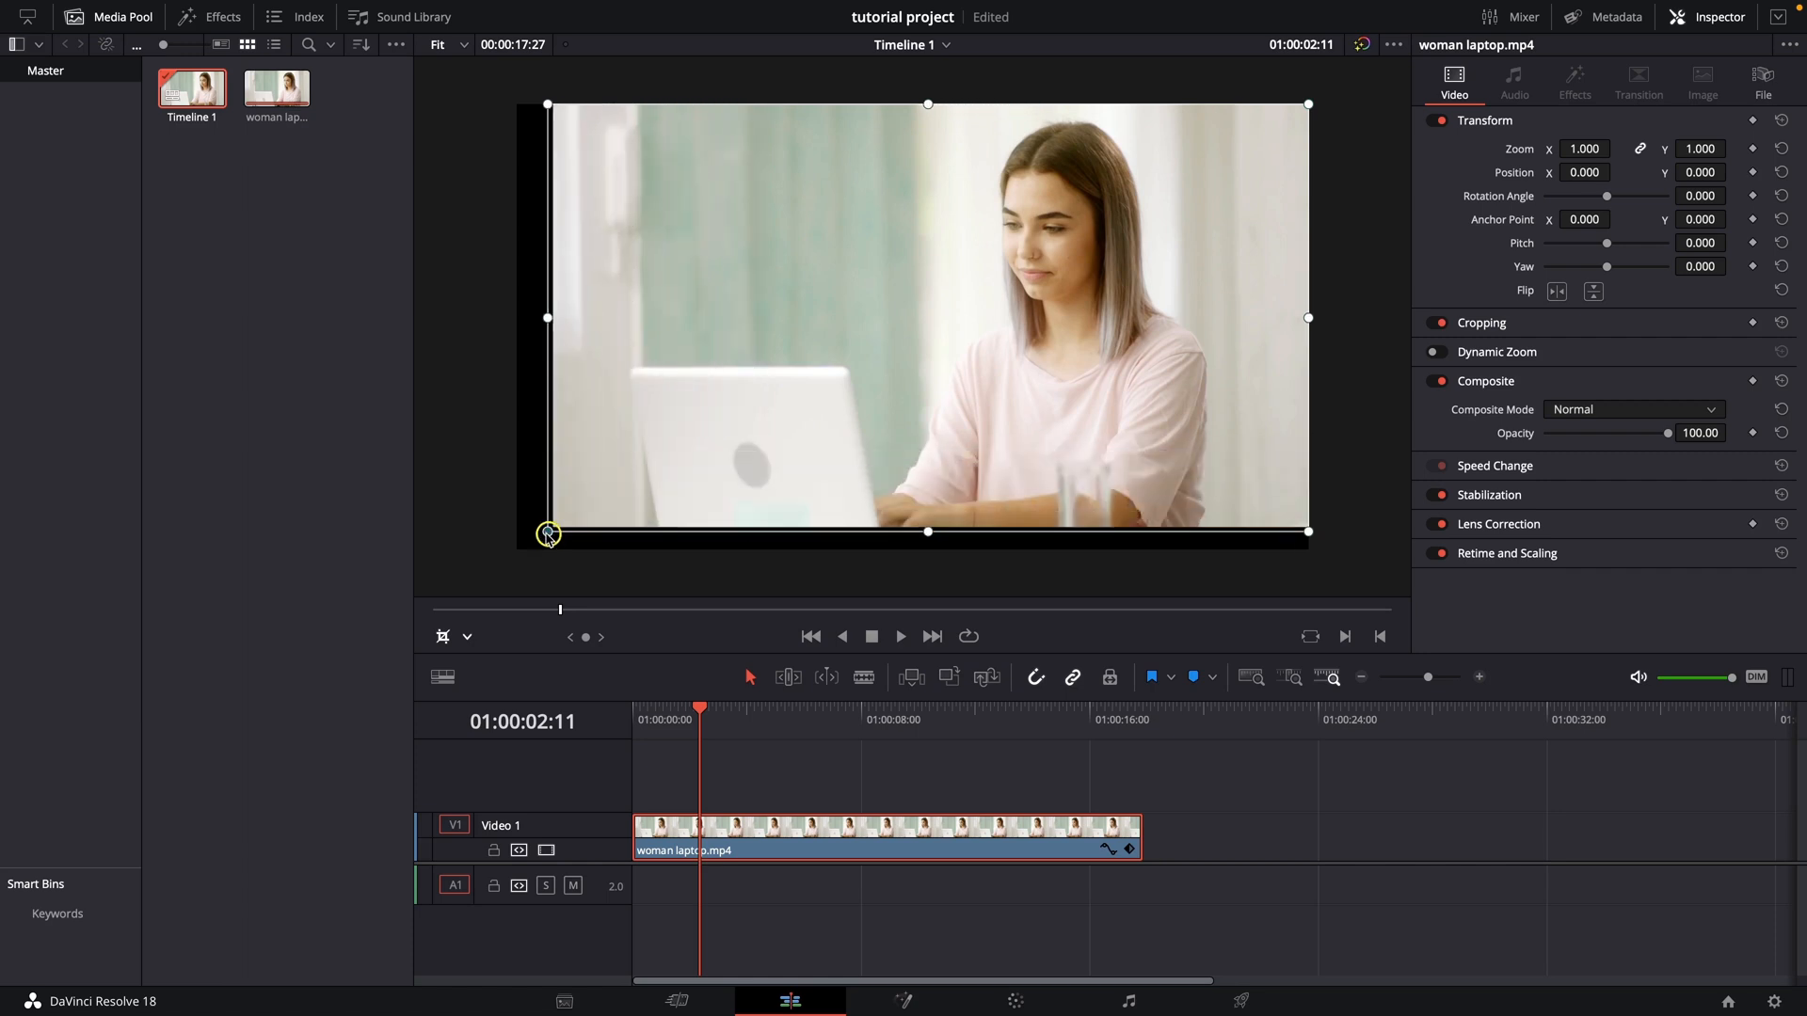
{"action": "left_click_drag", "start_coordinate": [548, 533], "coordinate": [591, 525]}
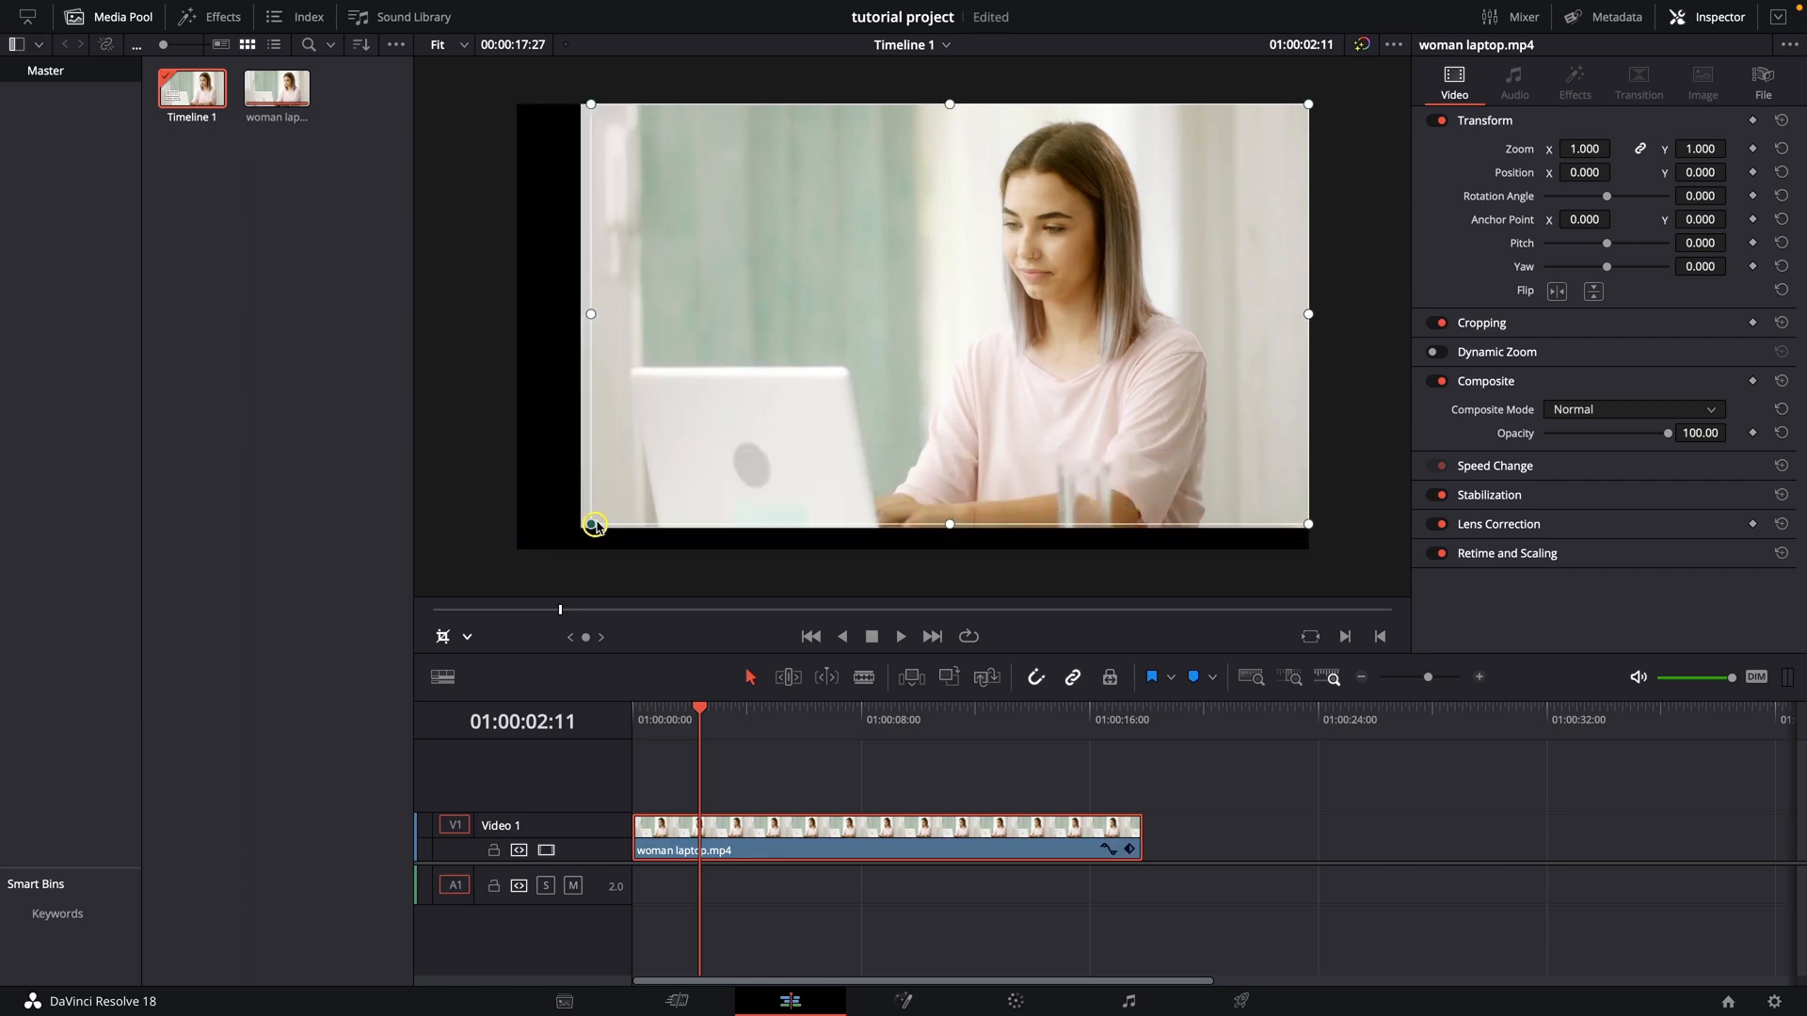
{"action": "left_click_drag", "start_coordinate": [591, 525], "coordinate": [839, 374]}
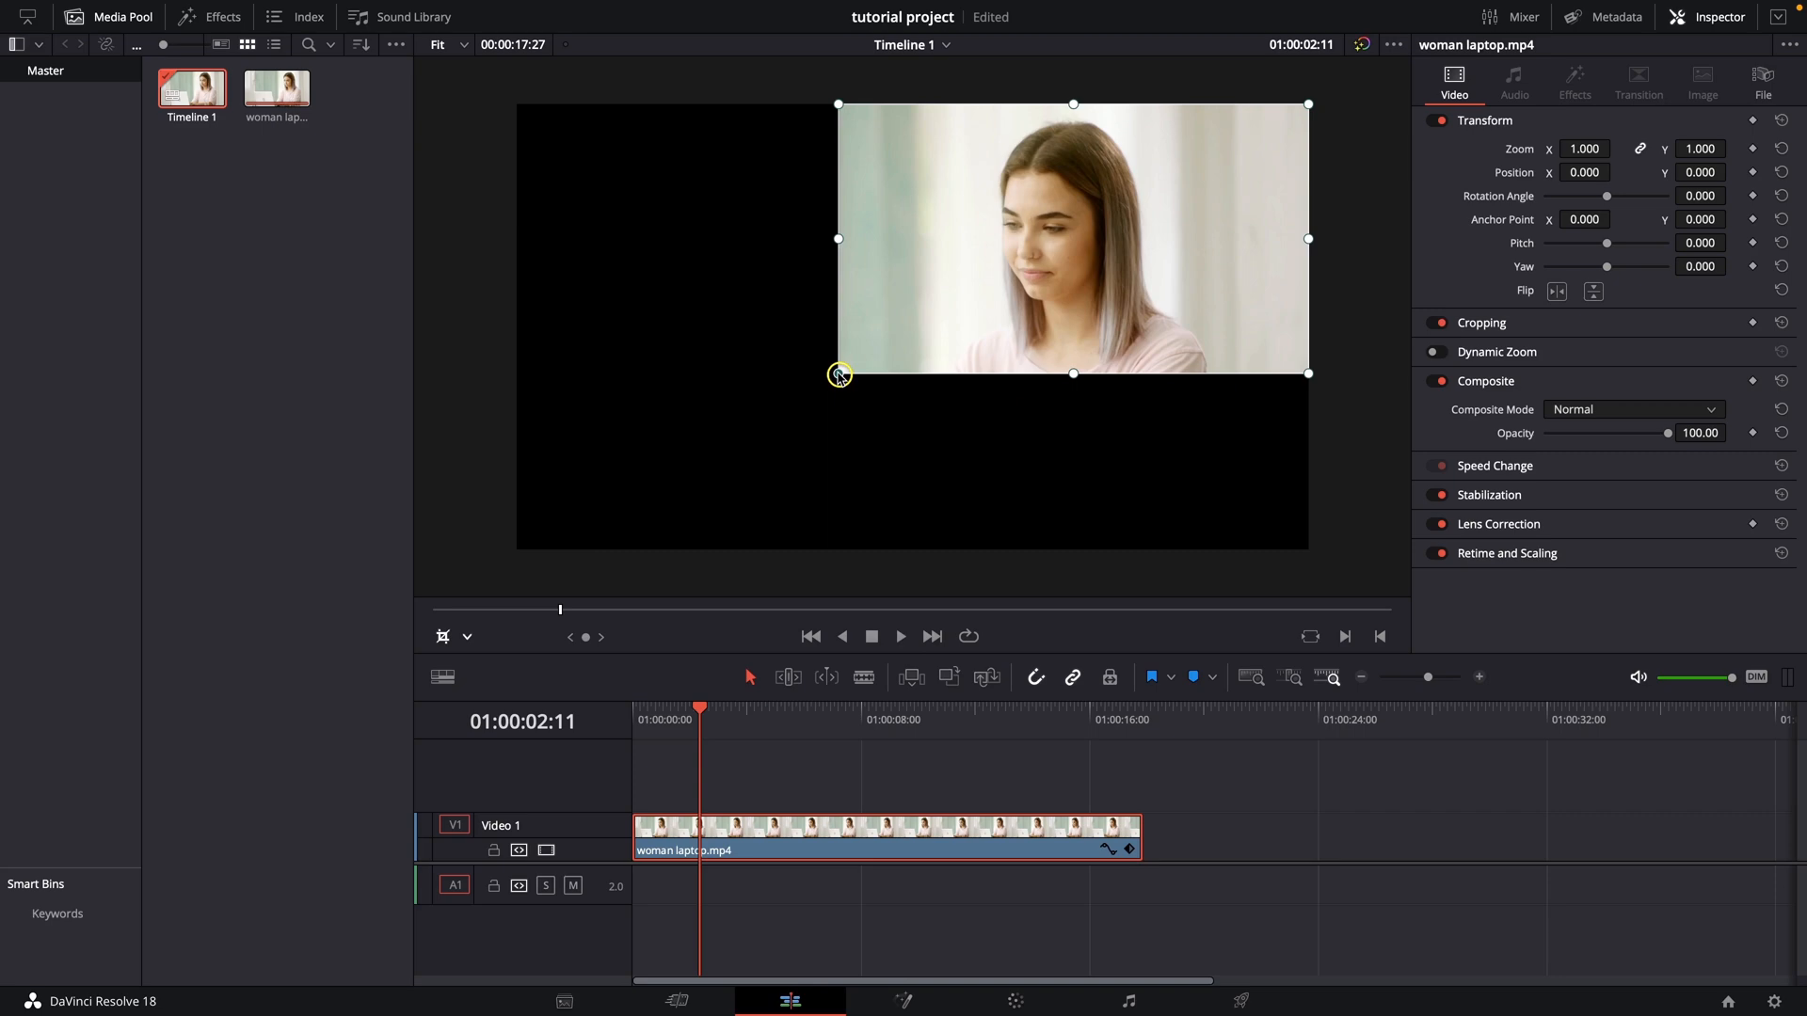
{"action": "key", "text": "space"}
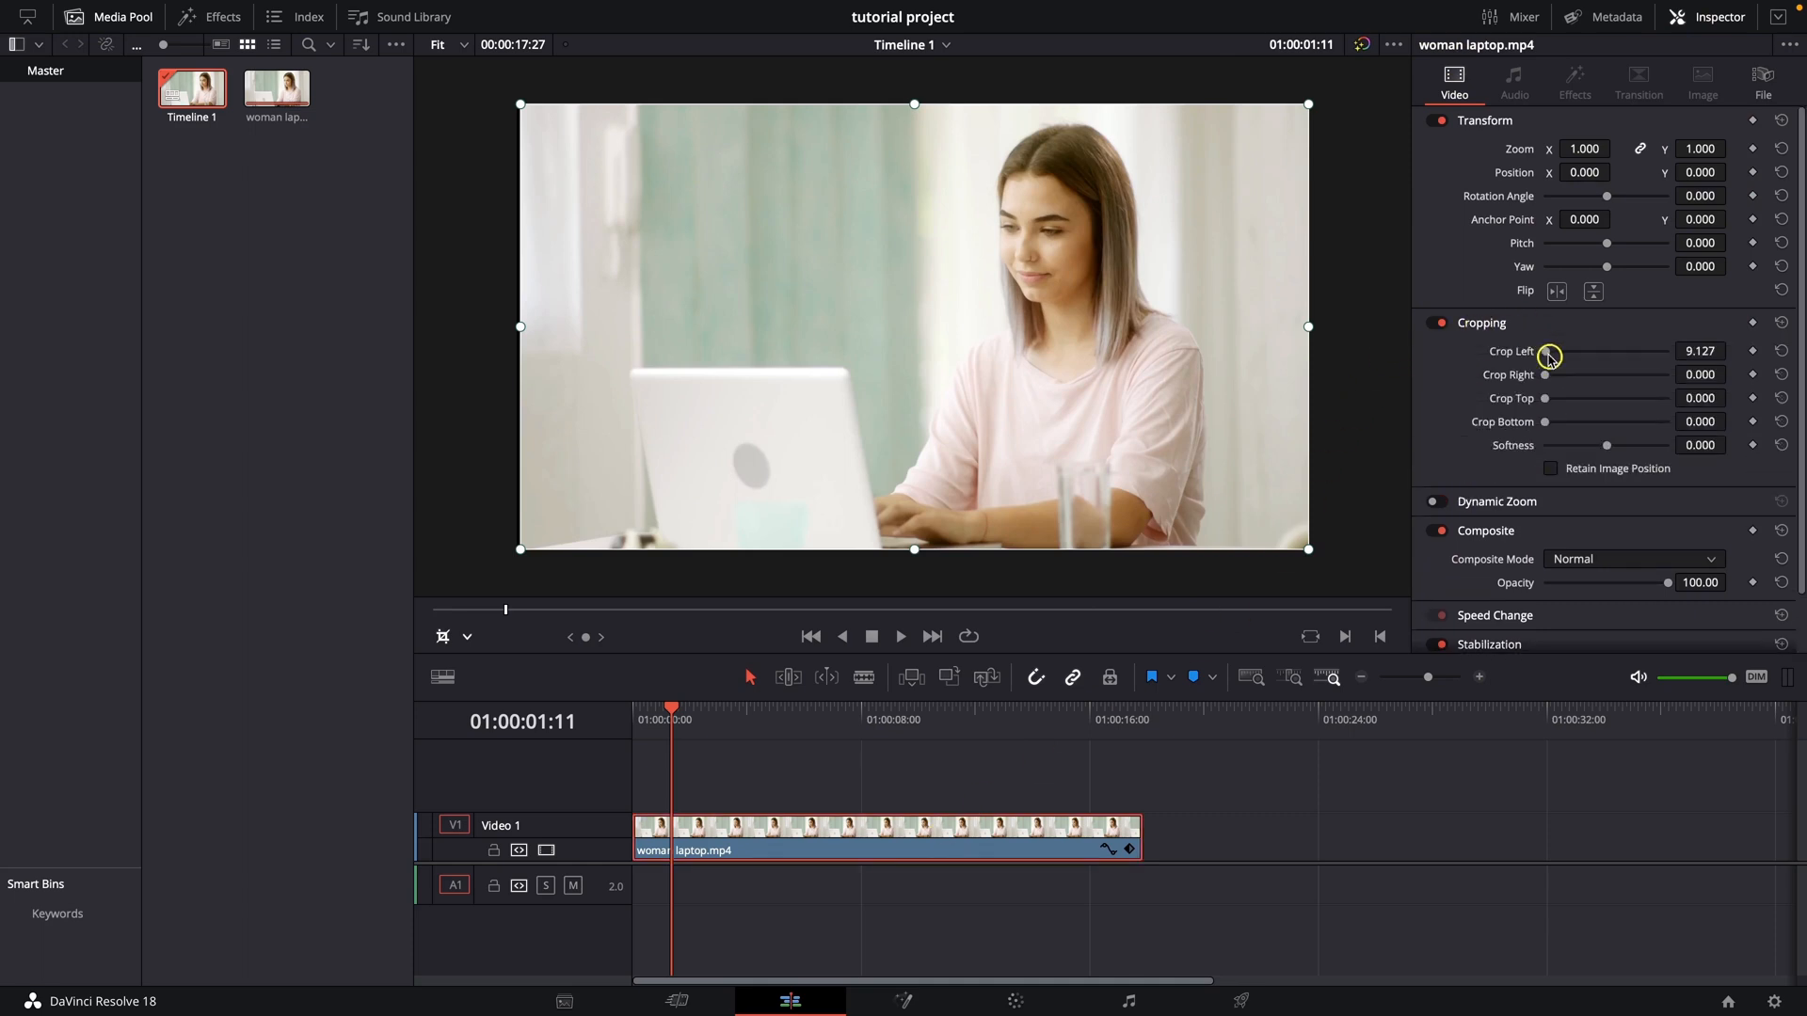
Reset Crop Left, then crop top, left, right and bottom inward to frame her face and shoulders.
{"action": "left_click_drag", "start_coordinate": [1549, 352], "coordinate": [1585, 352]}
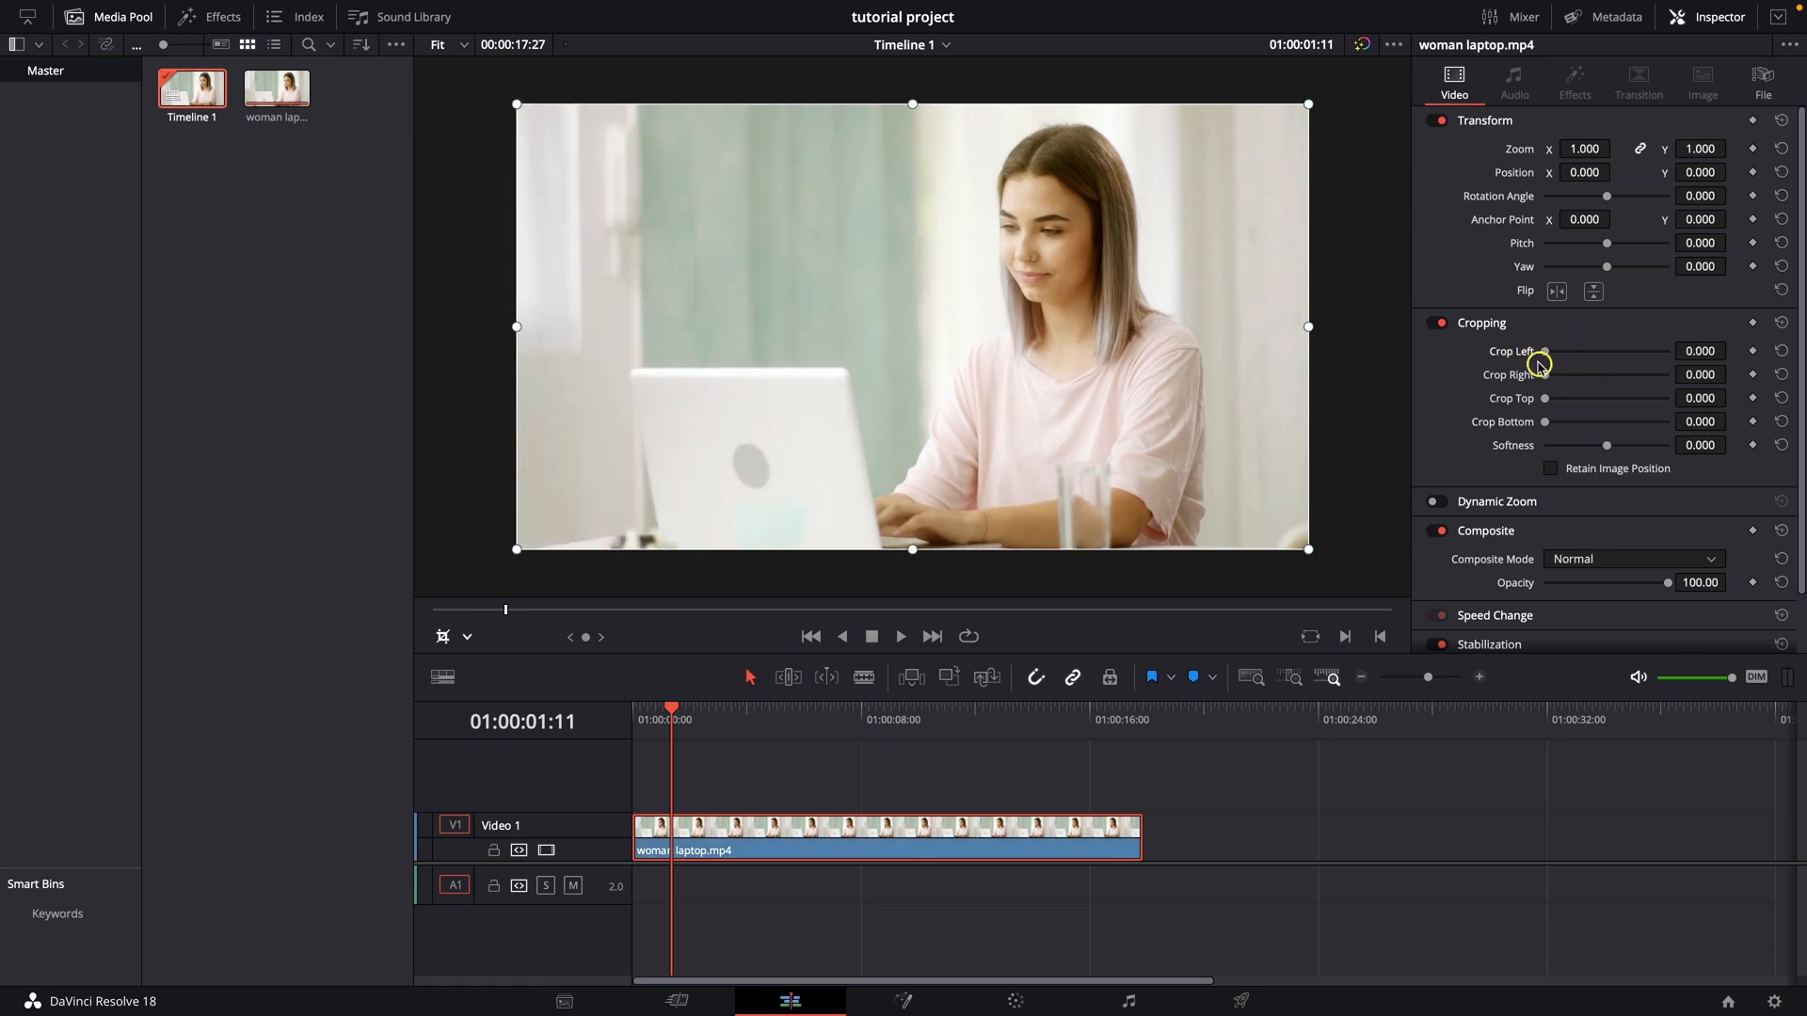
{"action": "left_click_drag", "start_coordinate": [1543, 397], "coordinate": [1568, 397]}
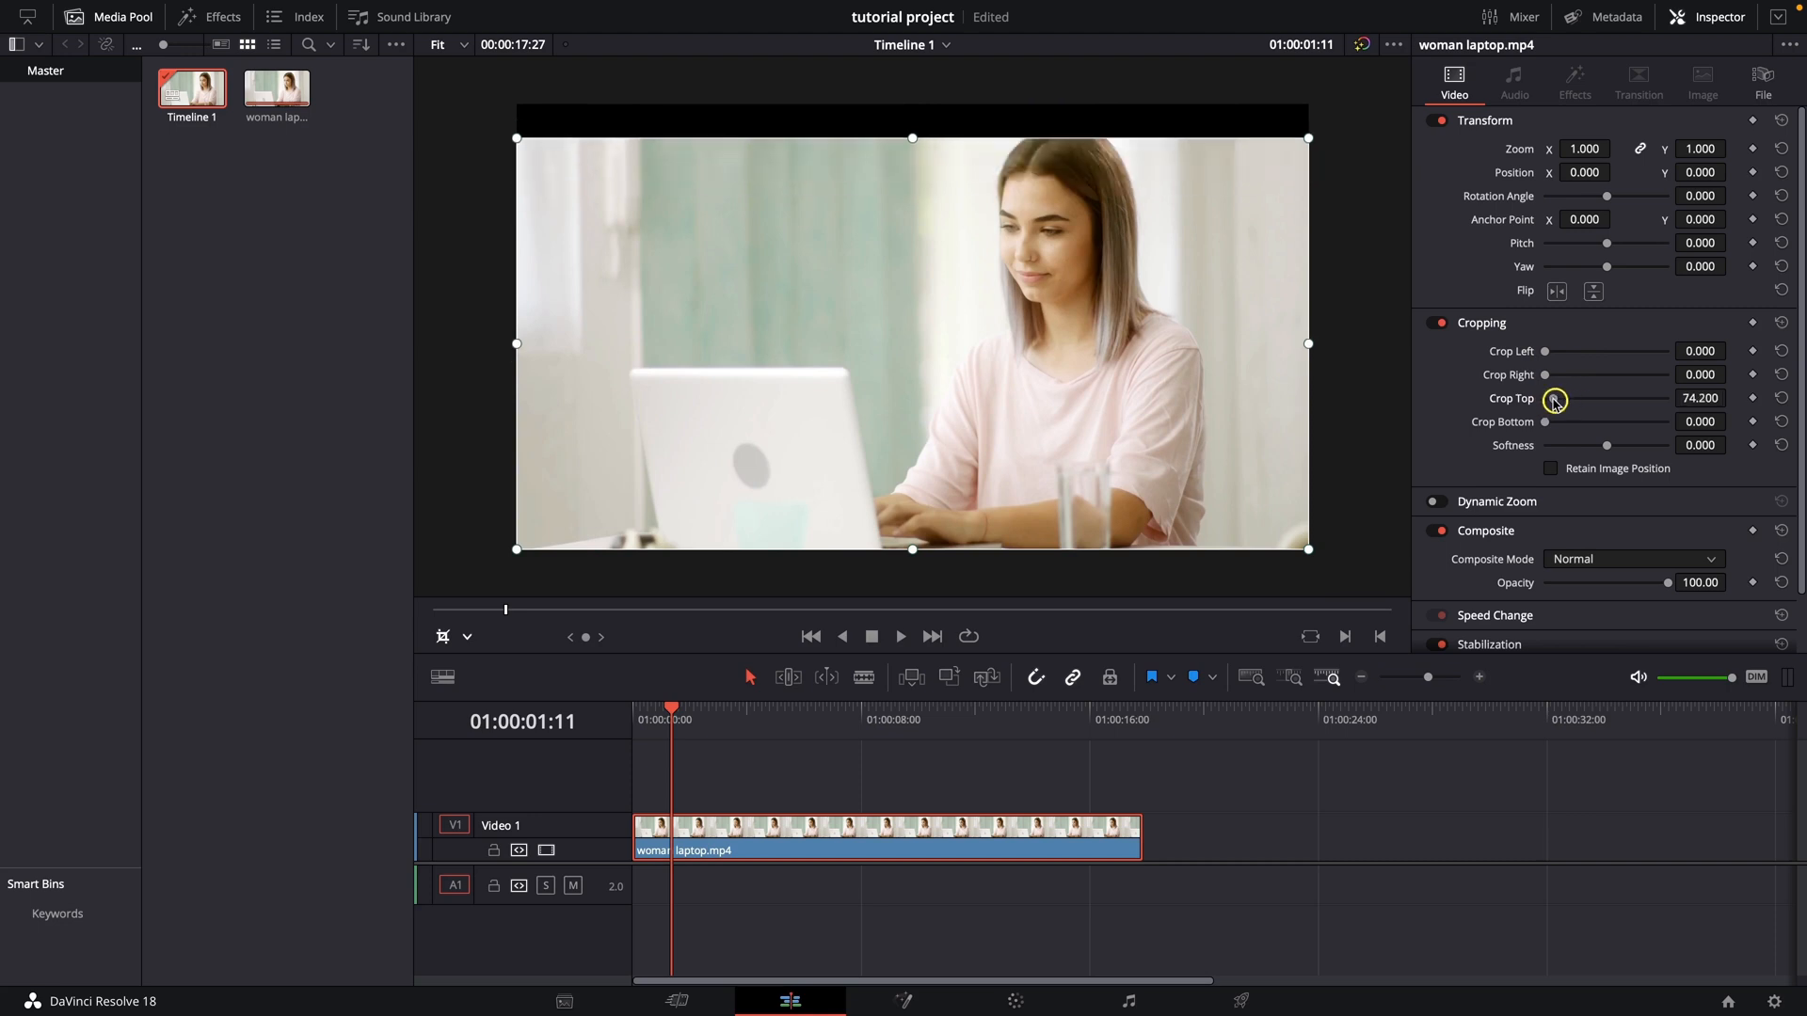
{"action": "left_click_drag", "start_coordinate": [1552, 398], "coordinate": [1562, 420]}
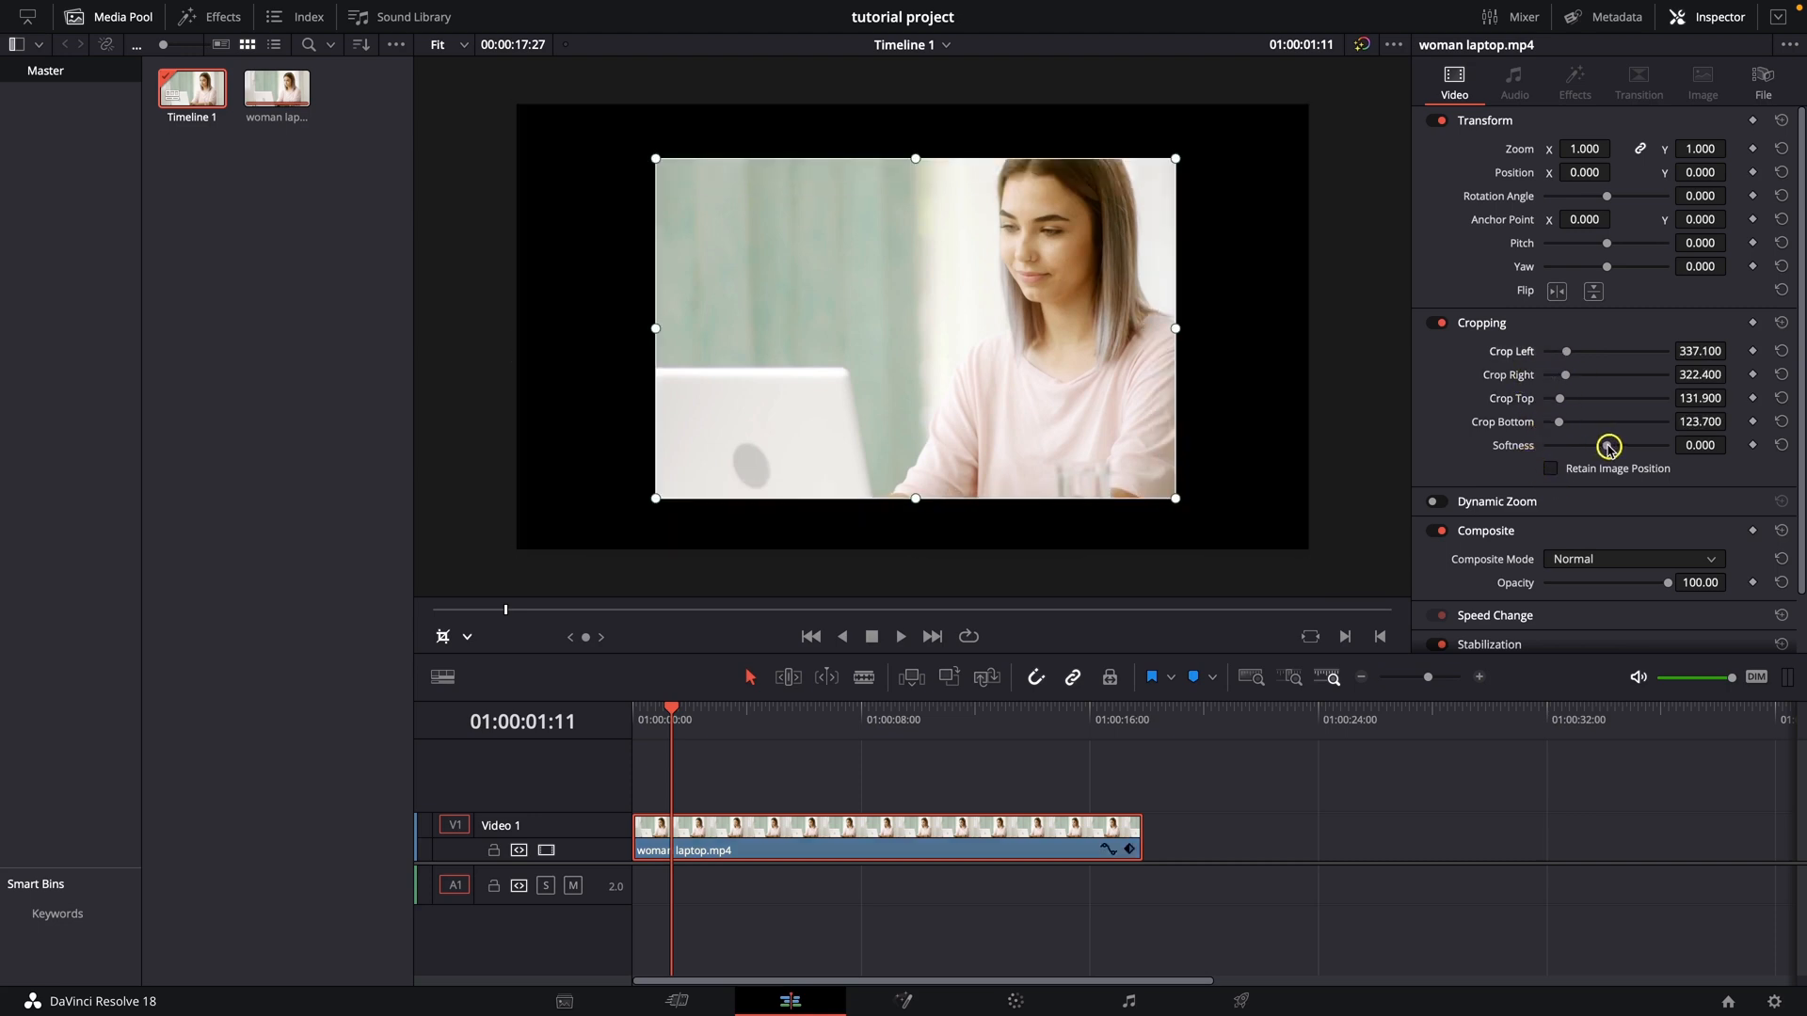
Feather the cropped edges with the Softness slider, then bring it back to 0.
{"action": "left_click_drag", "start_coordinate": [1607, 446], "coordinate": [1581, 446]}
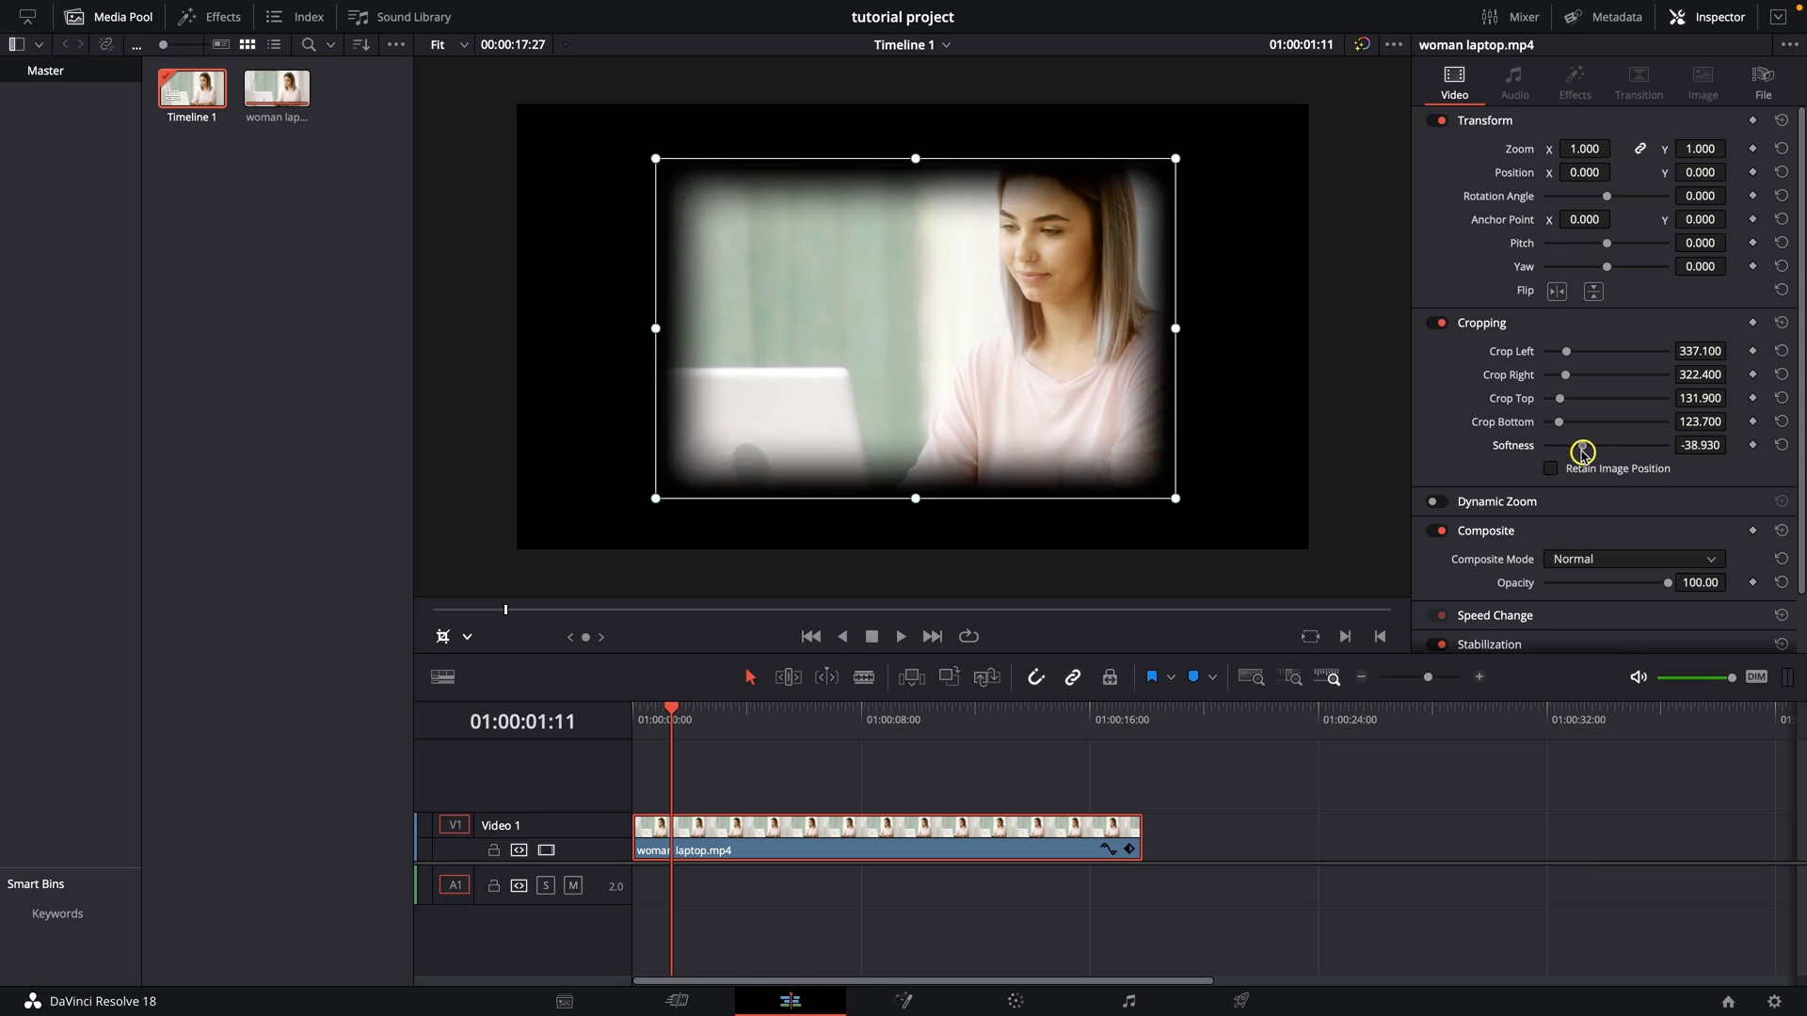
{"action": "left_click_drag", "start_coordinate": [1582, 450], "coordinate": [1600, 450]}
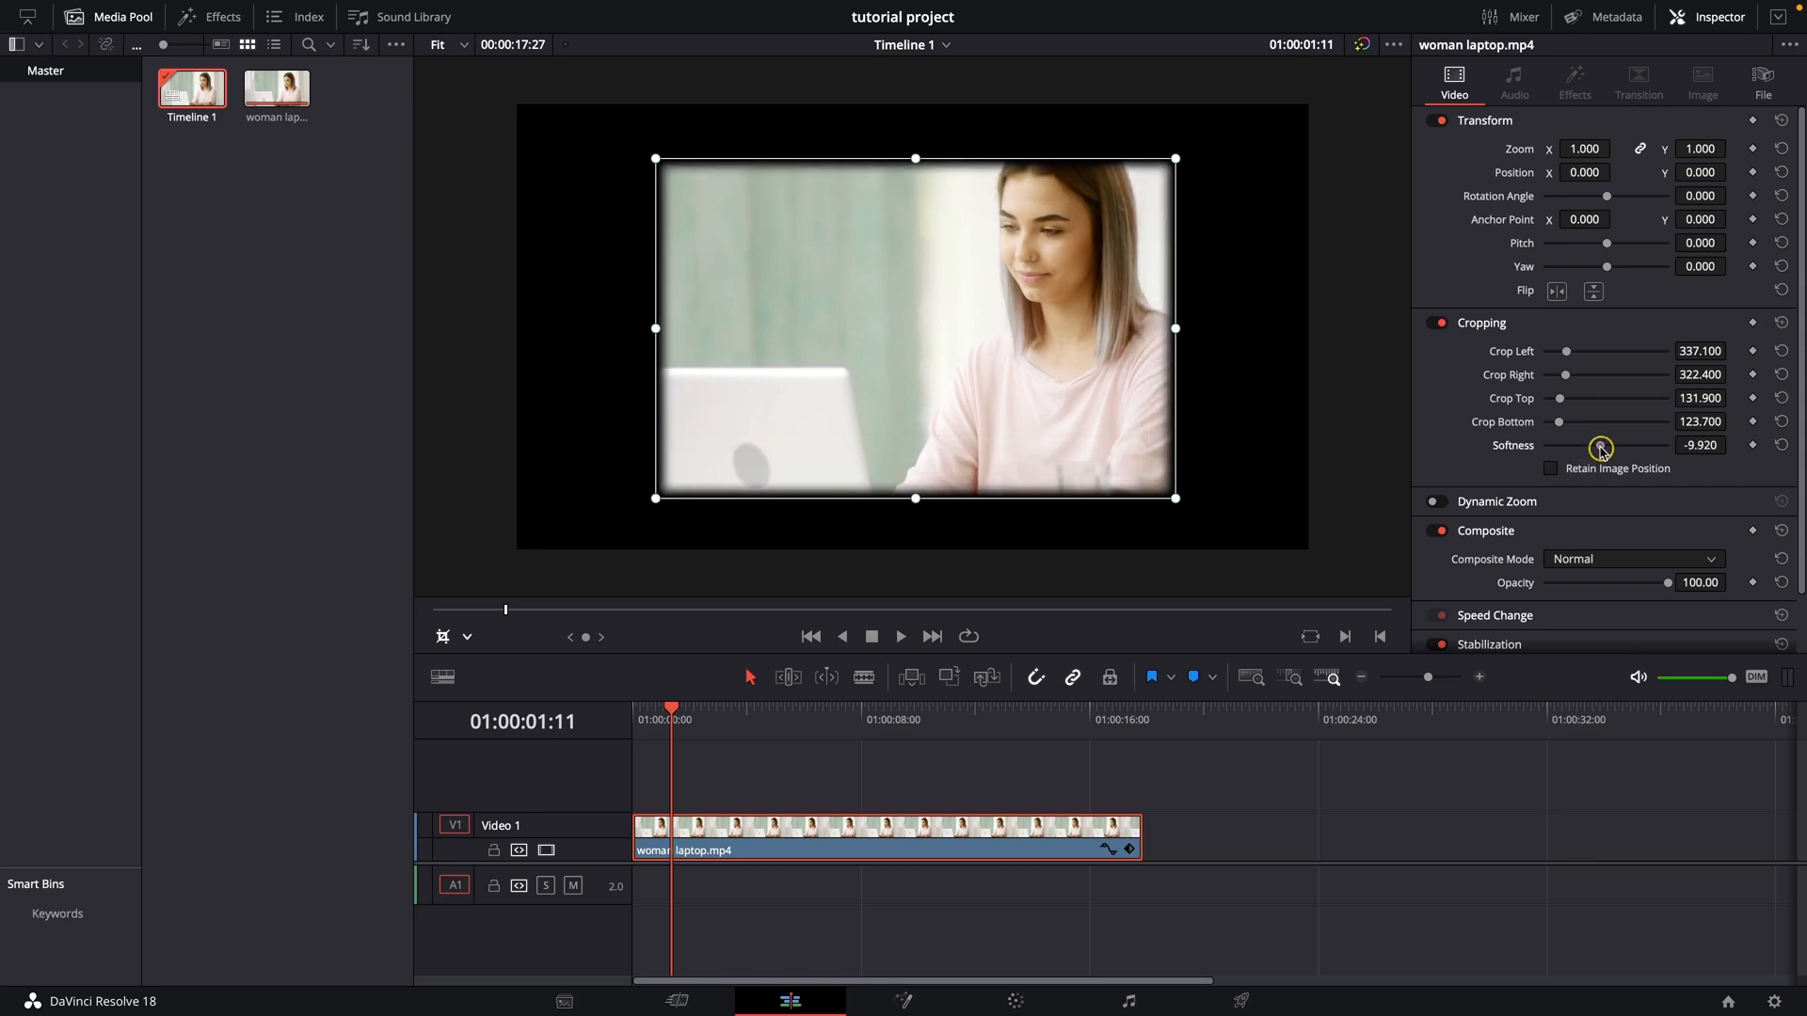
{"action": "left_click_drag", "start_coordinate": [1600, 446], "coordinate": [1622, 446]}
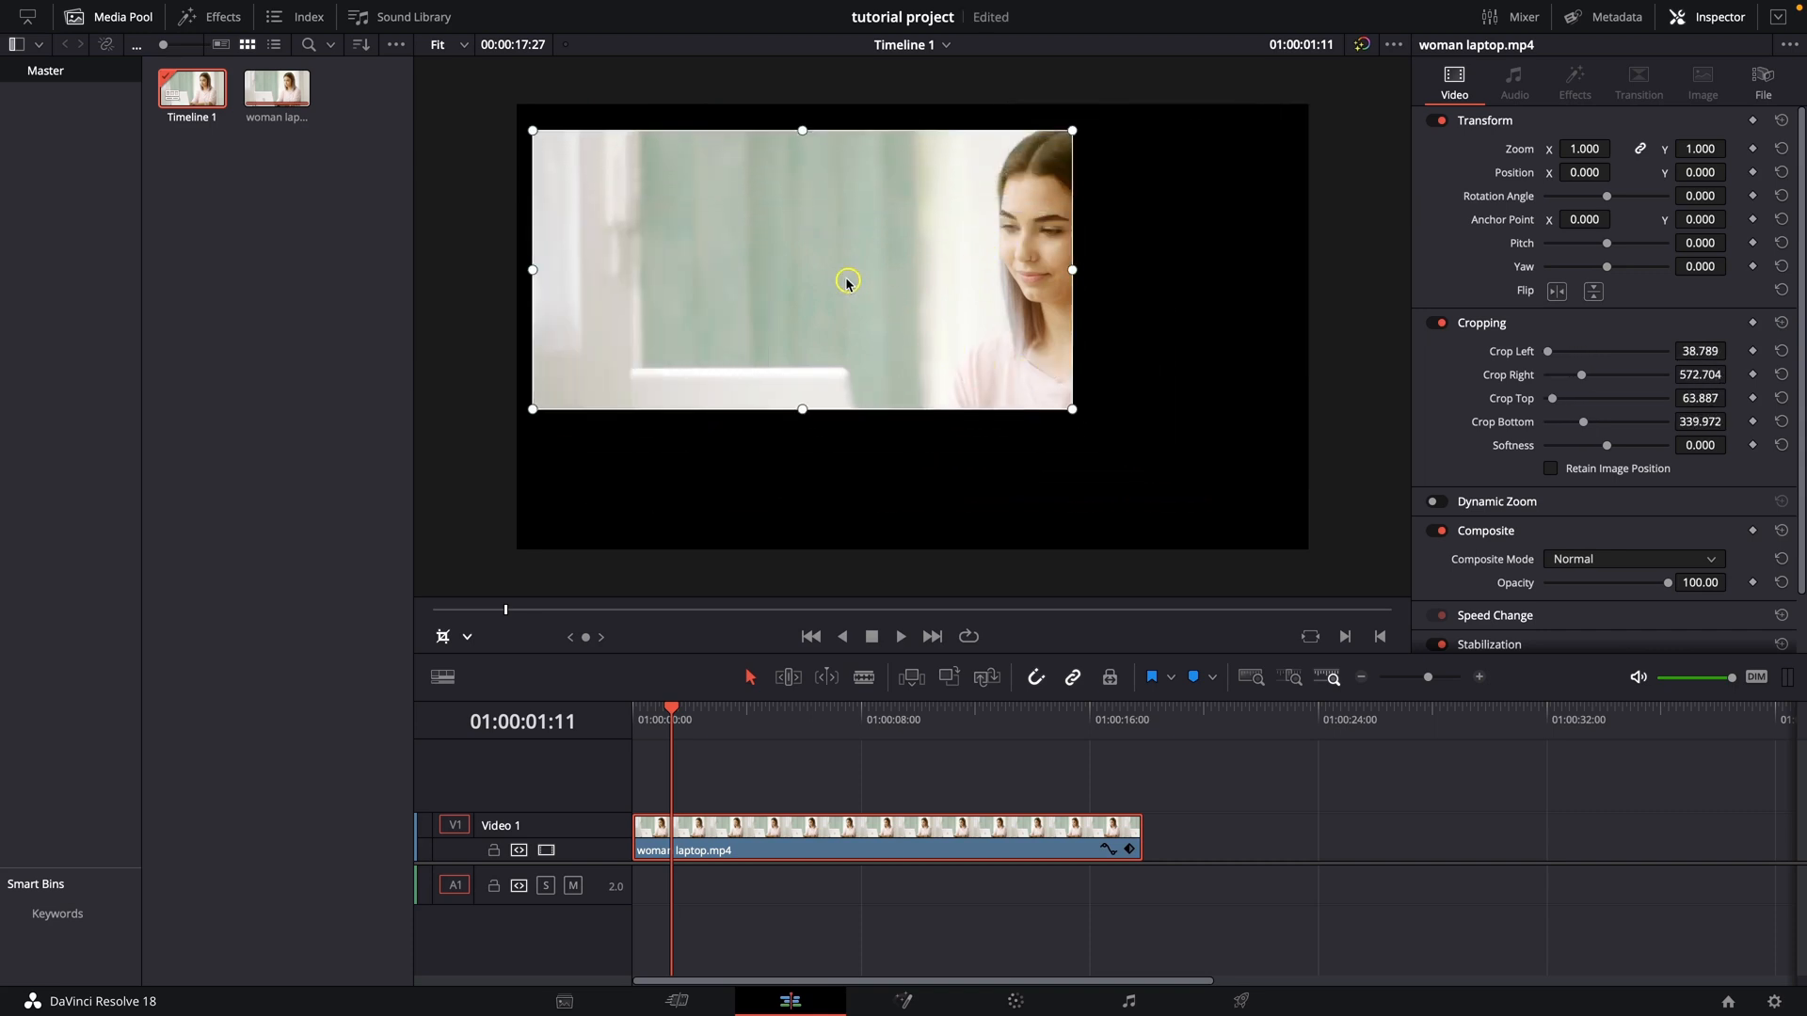
Reposition the crop window so Crop Left is about 798.6 and Crop Bottom about 440.4.
{"action": "left_click_drag", "start_coordinate": [847, 282], "coordinate": [885, 397]}
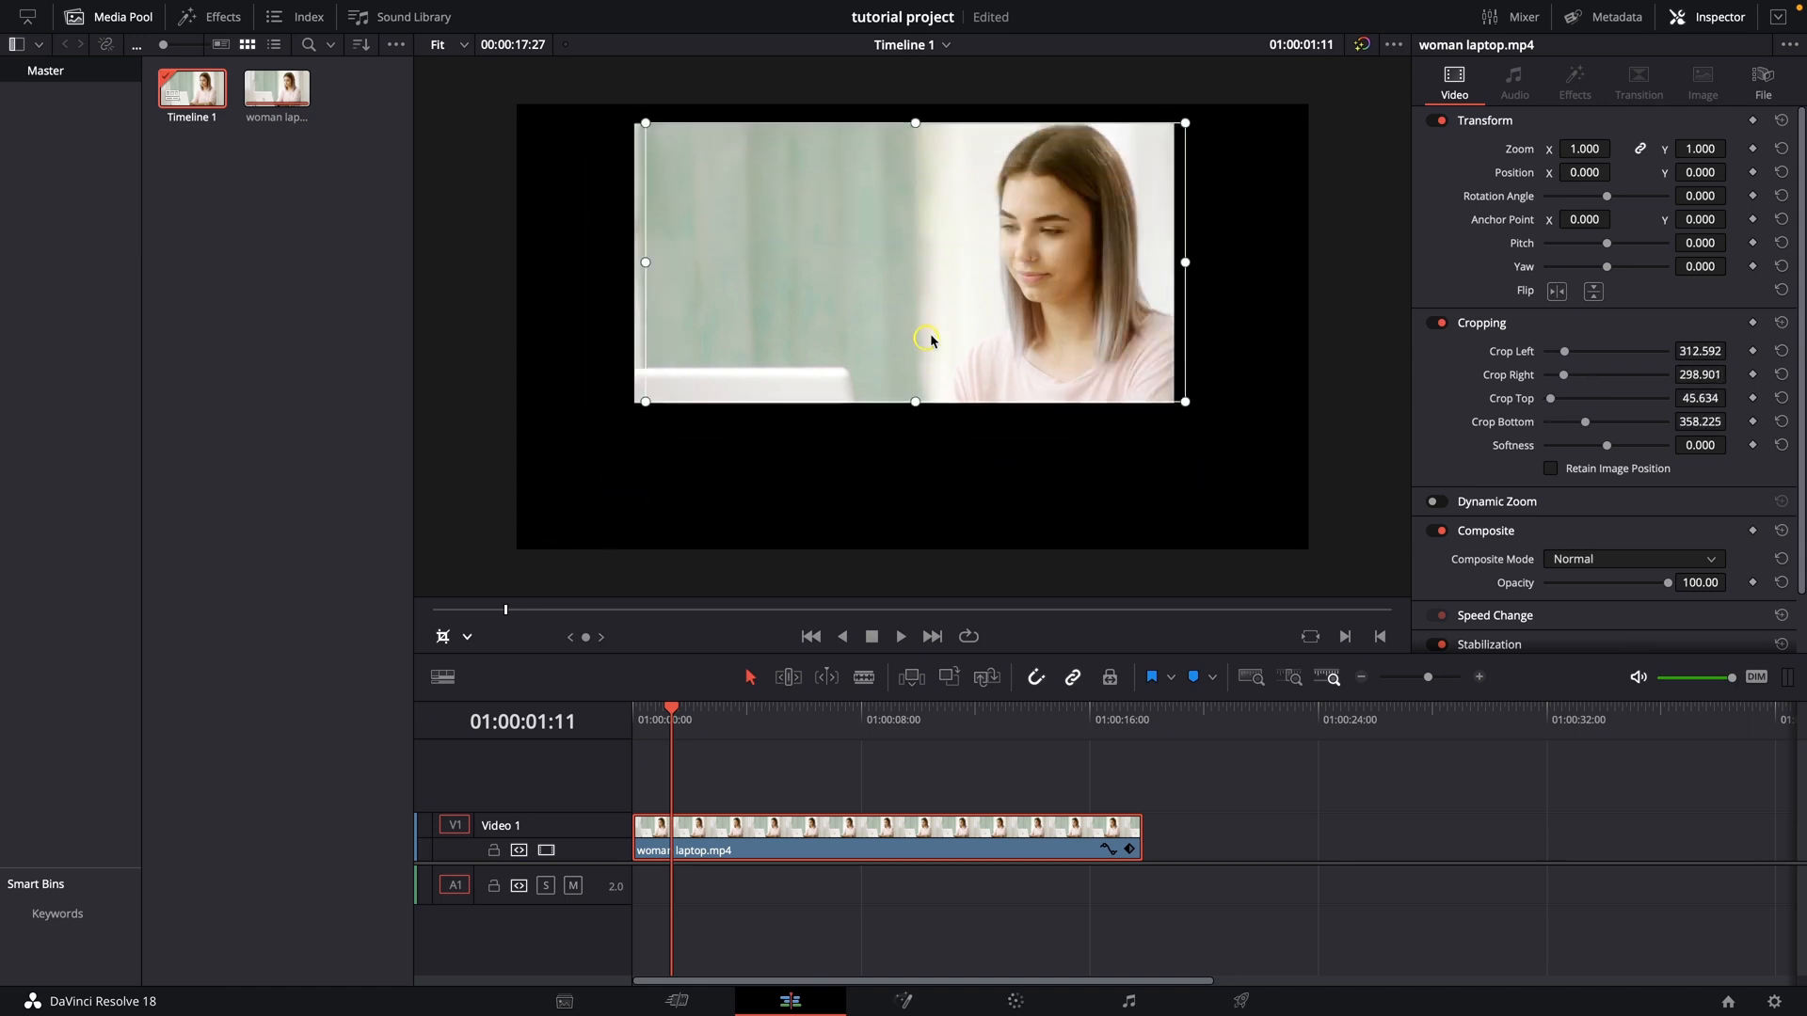
{"action": "key", "text": "space"}
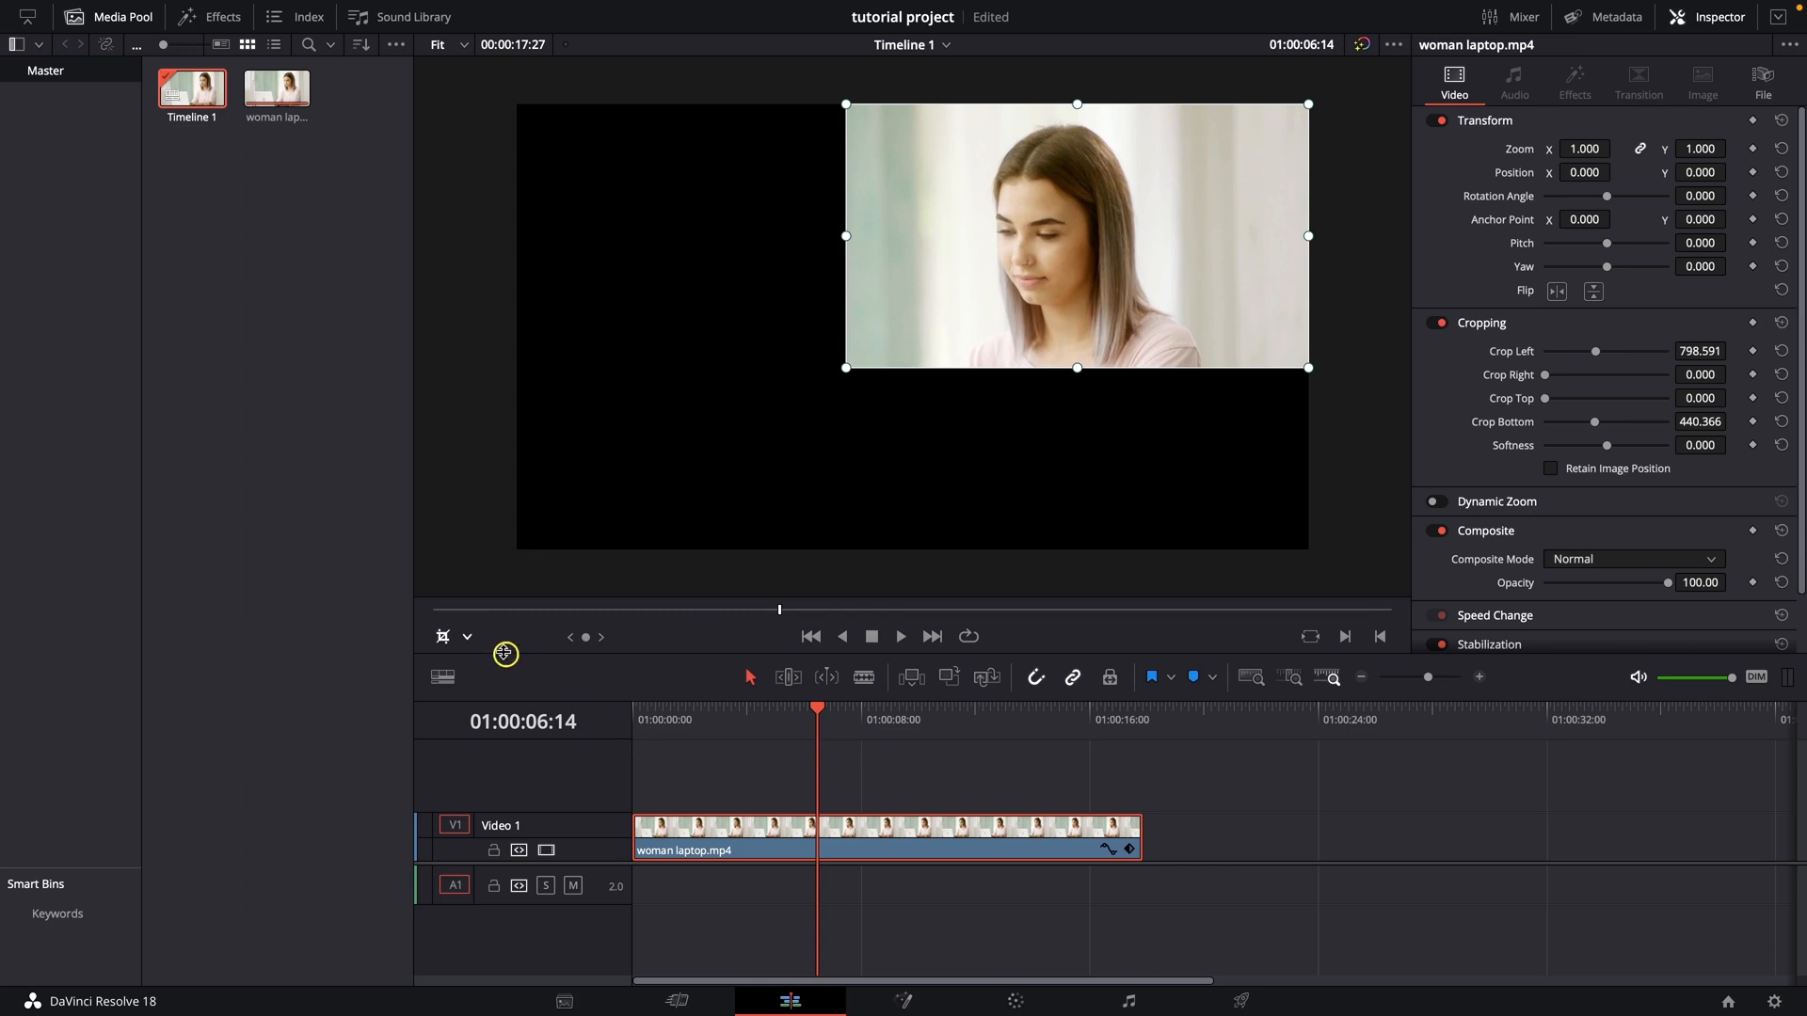
In Transform mode, scale the cropped clip to 1.364 and move it toward the top-left.
{"action": "left_click", "coordinate": [468, 636]}
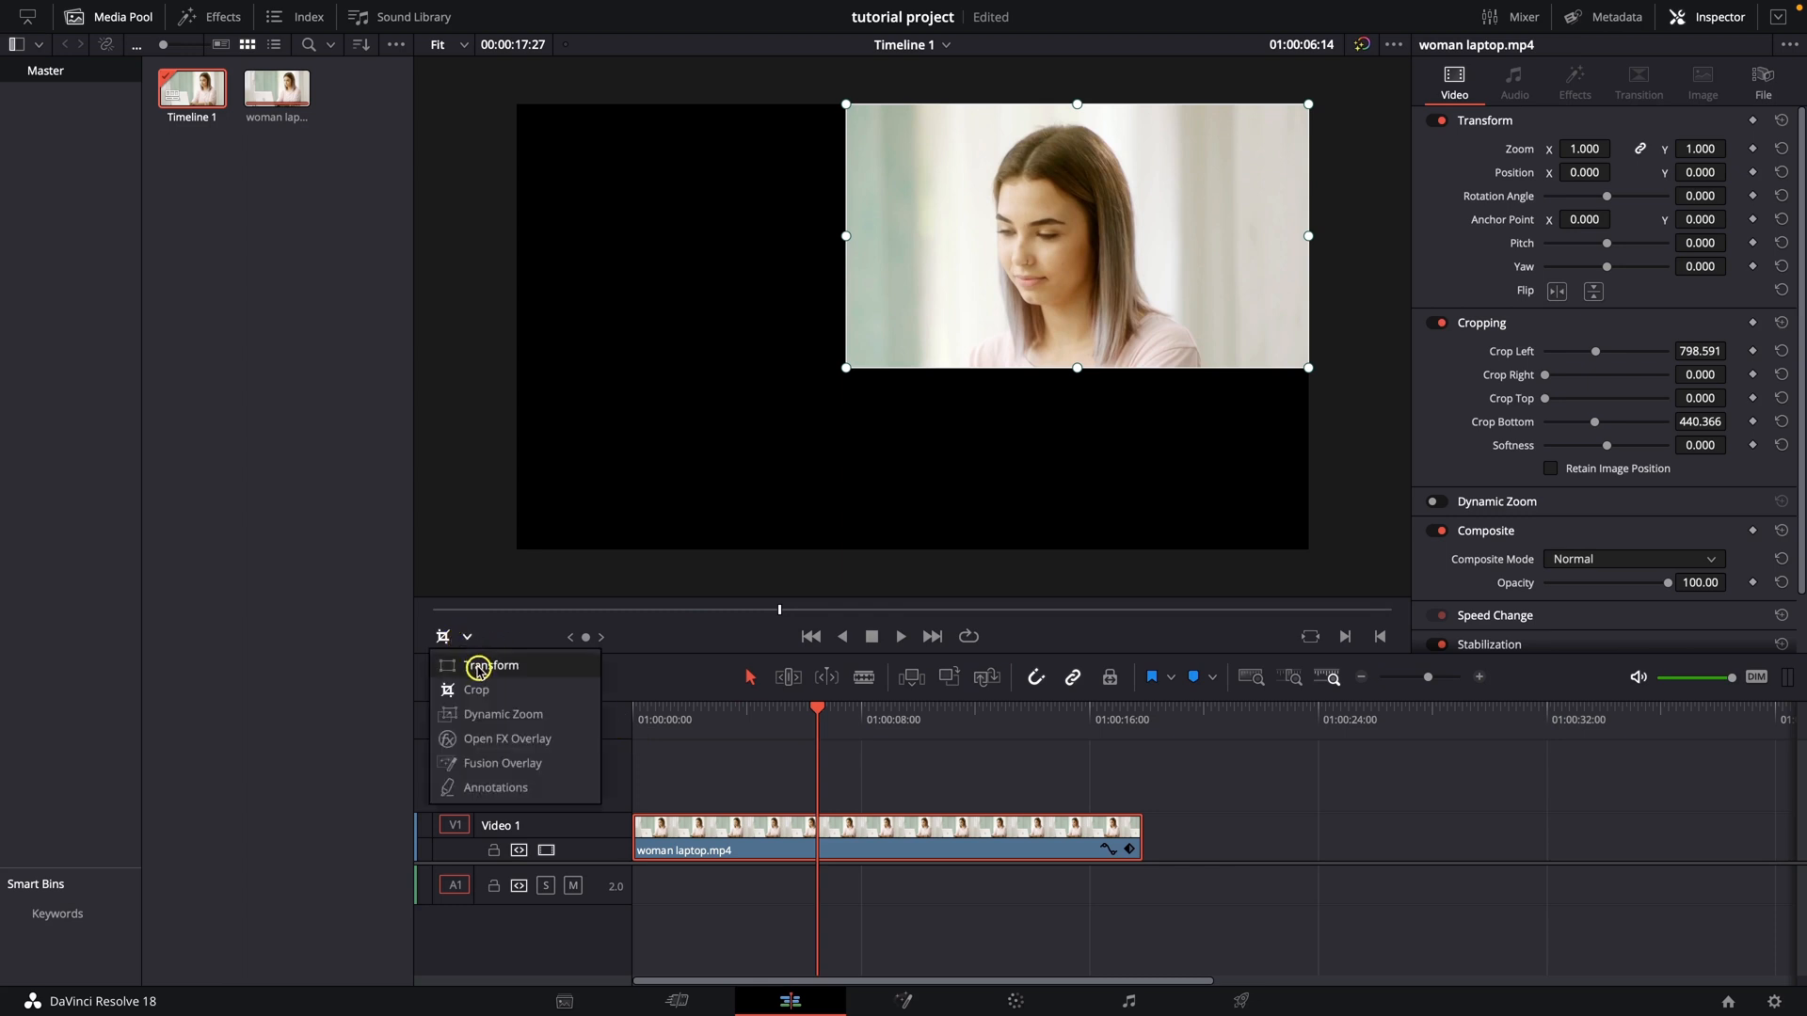
{"action": "left_click", "coordinate": [476, 689]}
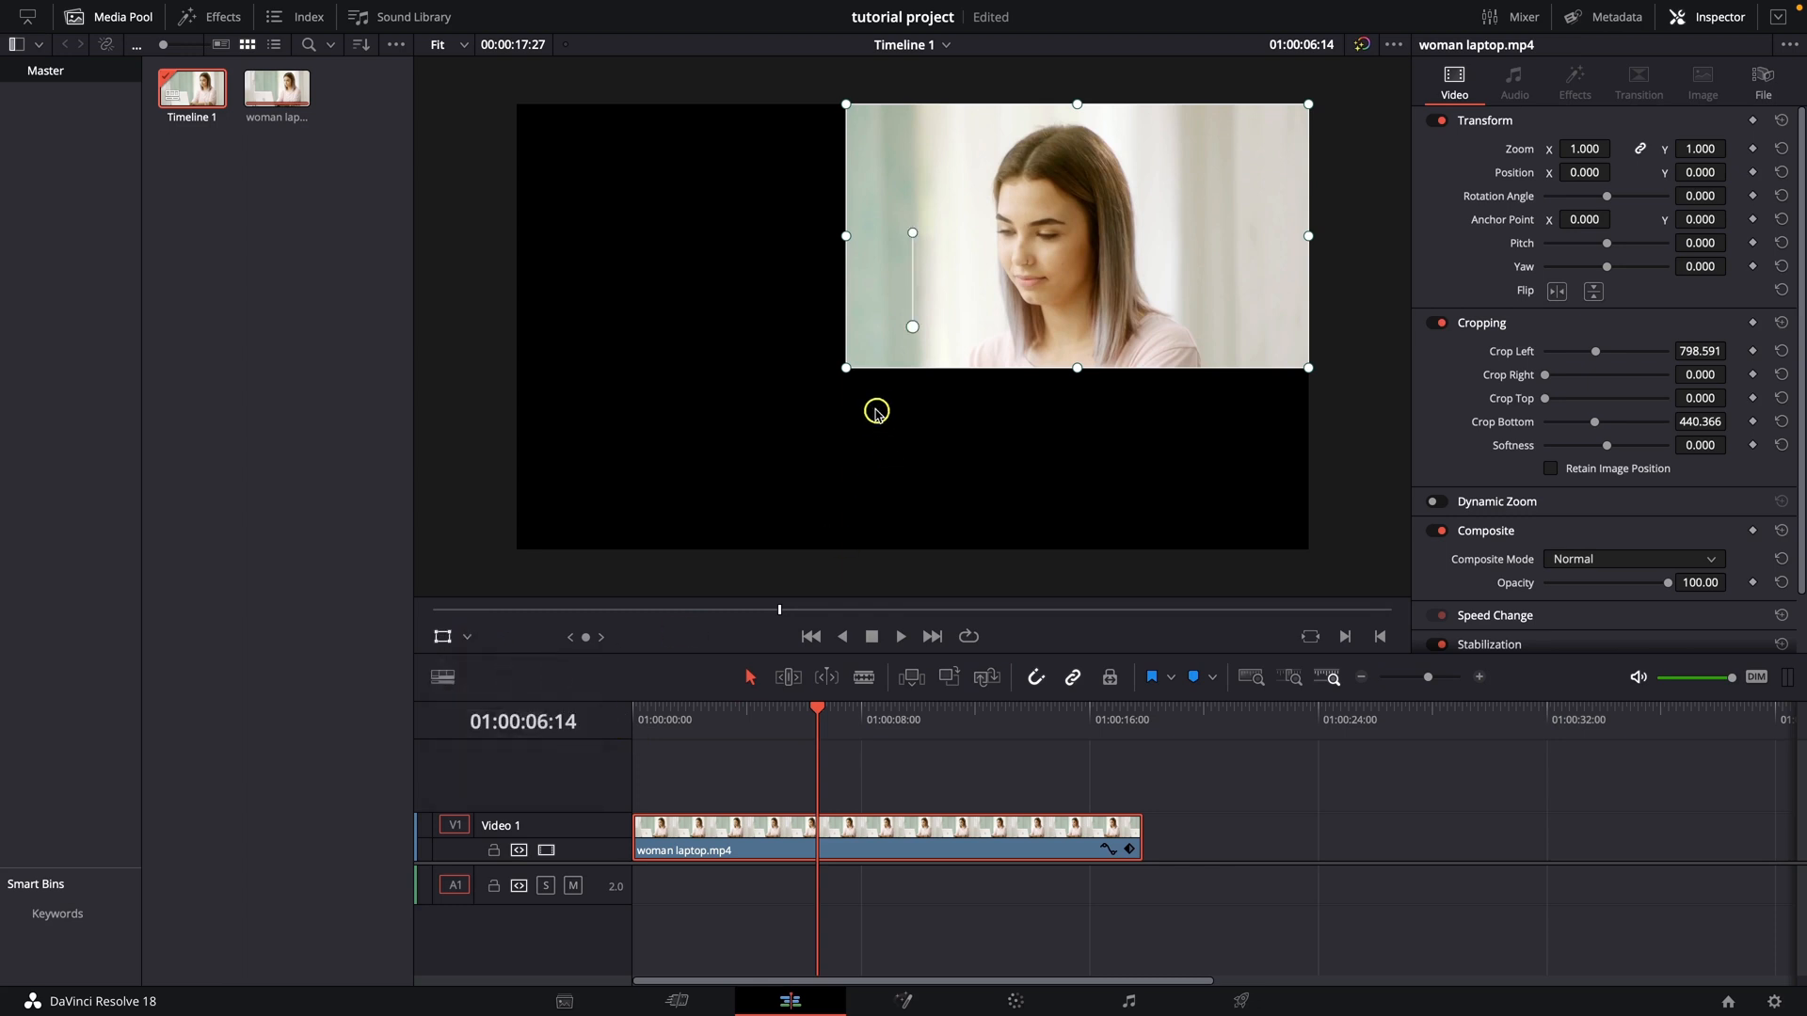
{"action": "left_click_drag", "start_coordinate": [845, 367], "coordinate": [818, 384]}
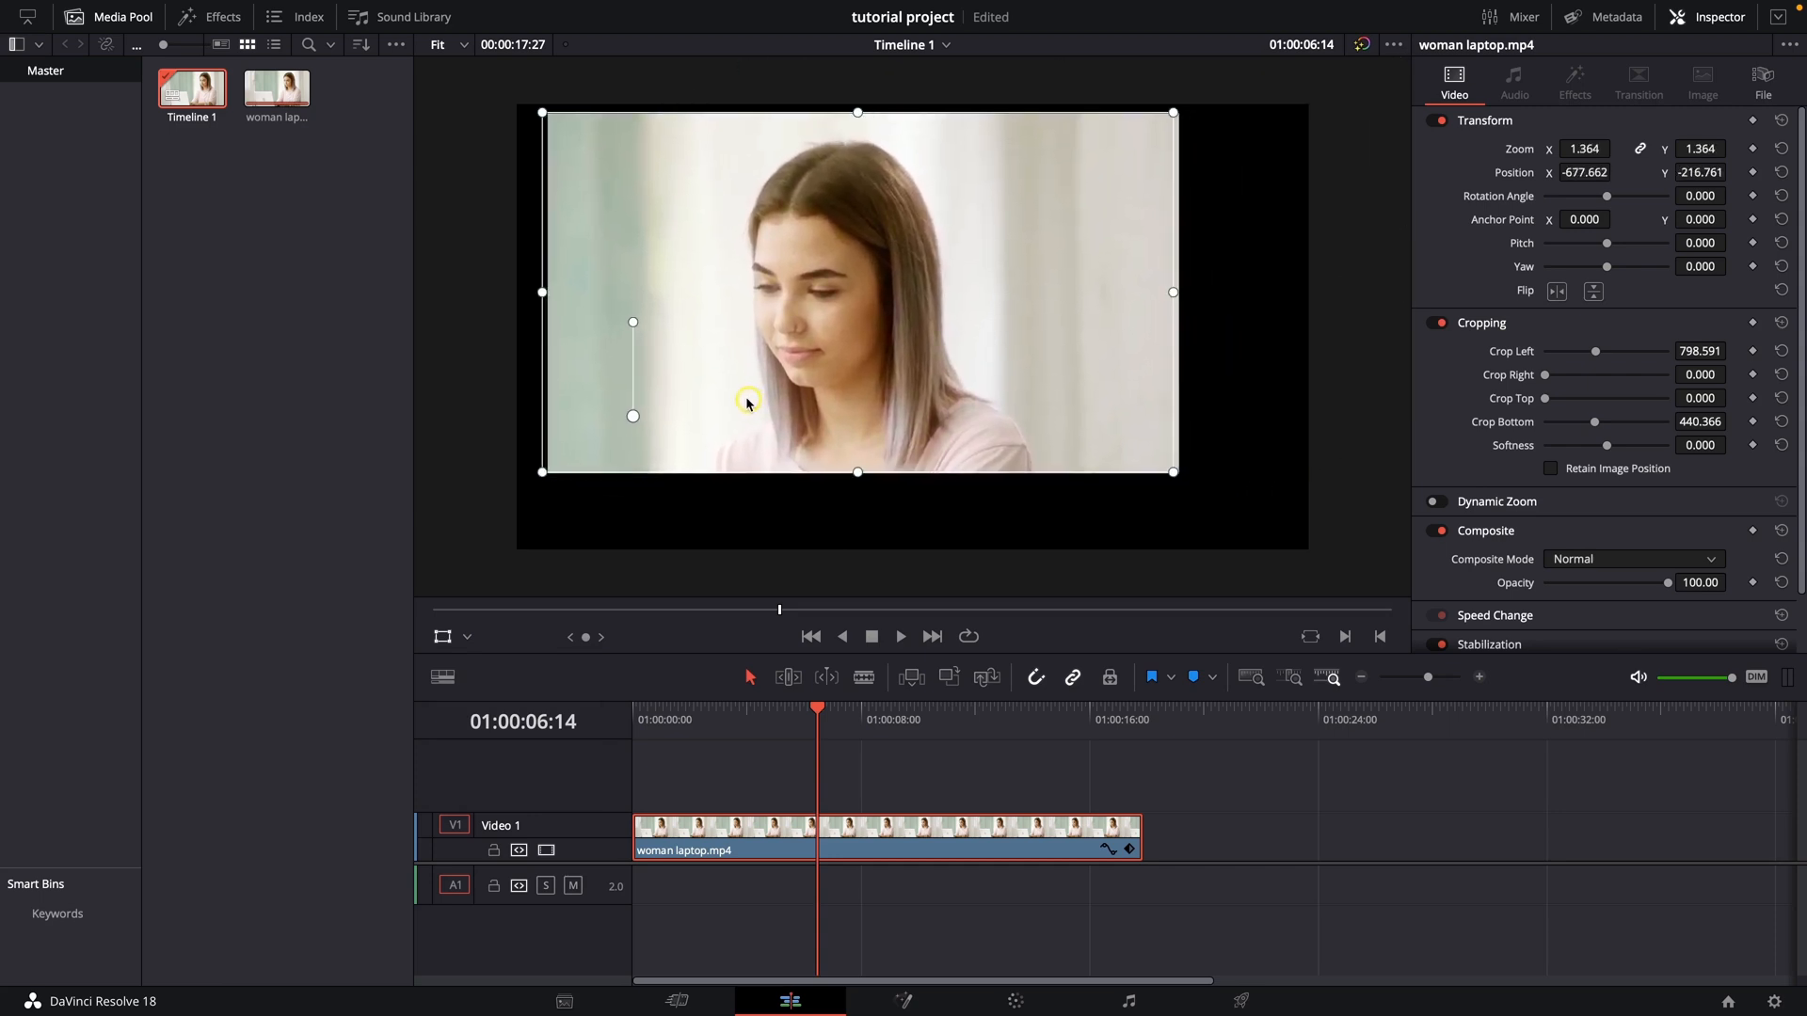
{"action": "left_click_drag", "start_coordinate": [745, 403], "coordinate": [1105, 490]}
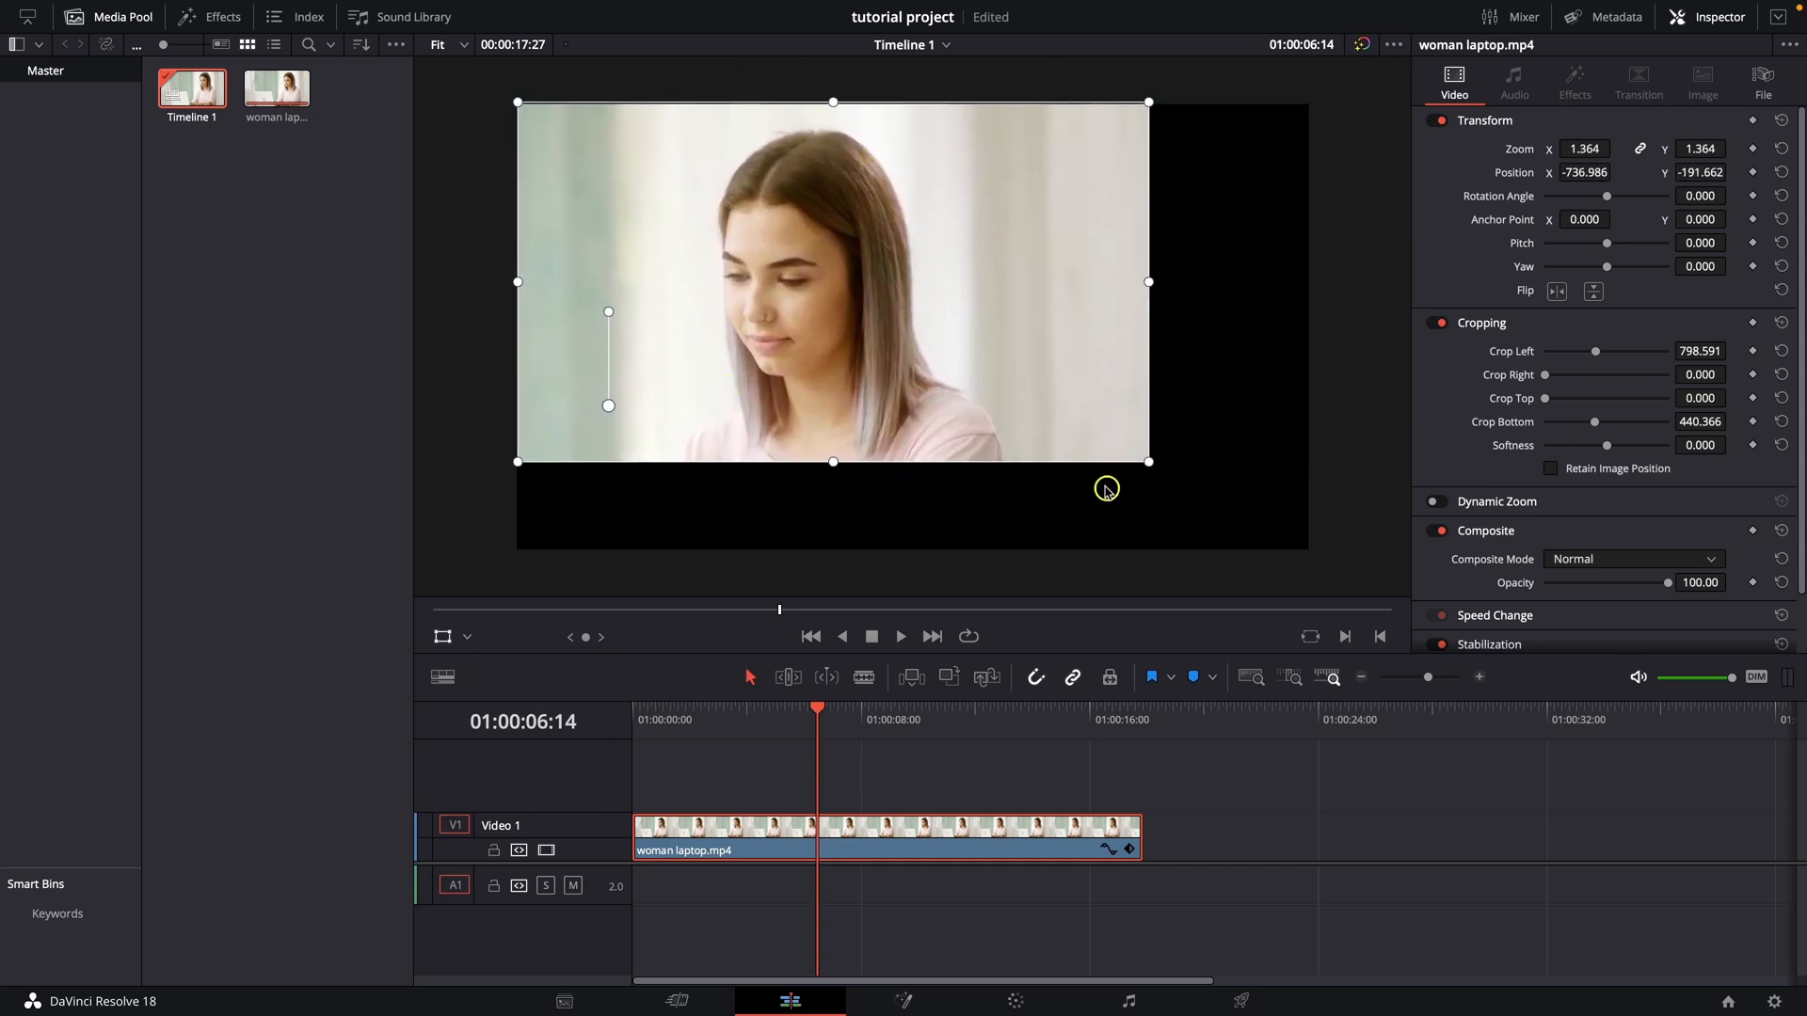